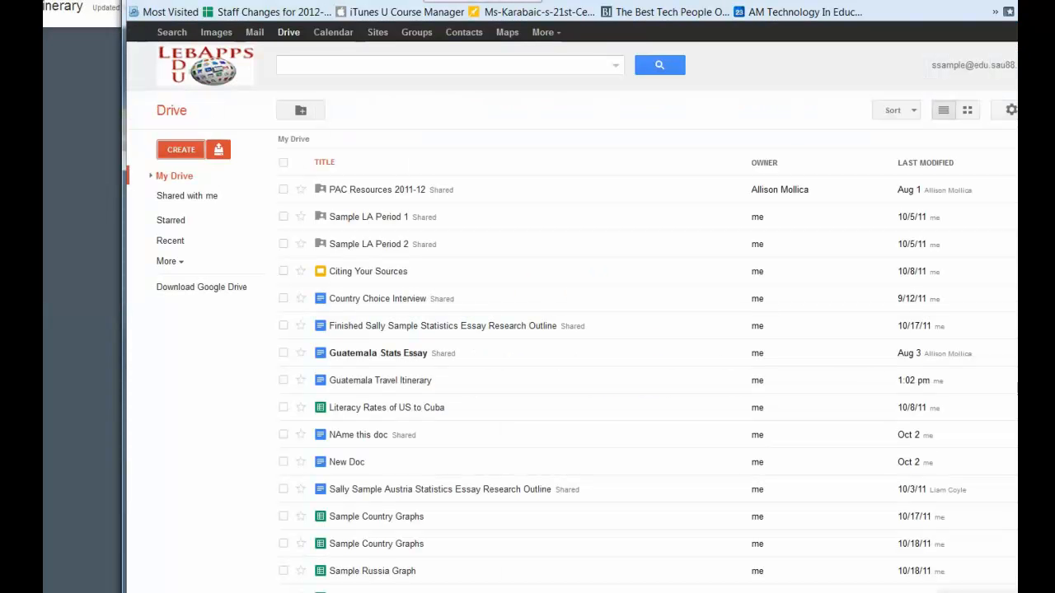
# Step: Open the 'Guatemala Travel Itinerary' document from My Drive in Google Docs
pyautogui.doubleClick(380, 380)
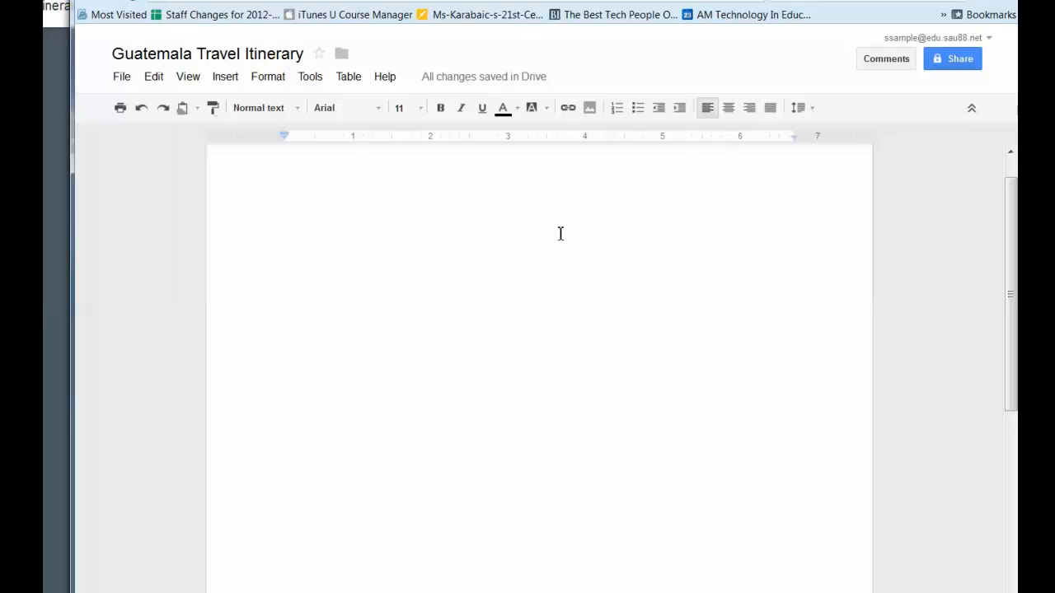
pyautogui.moveTo(467, 284)
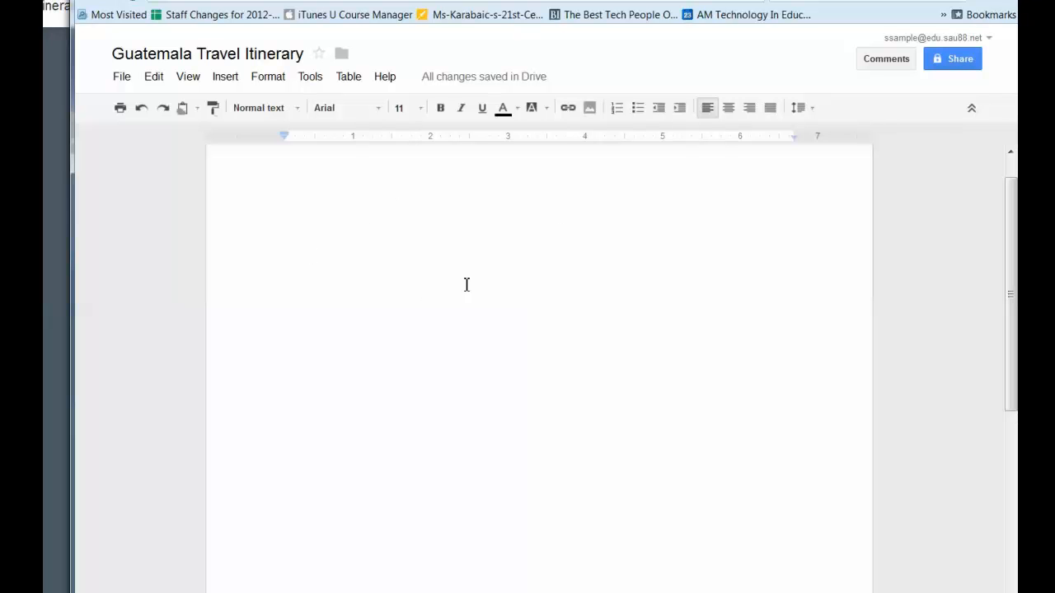
pyautogui.moveTo(347, 263)
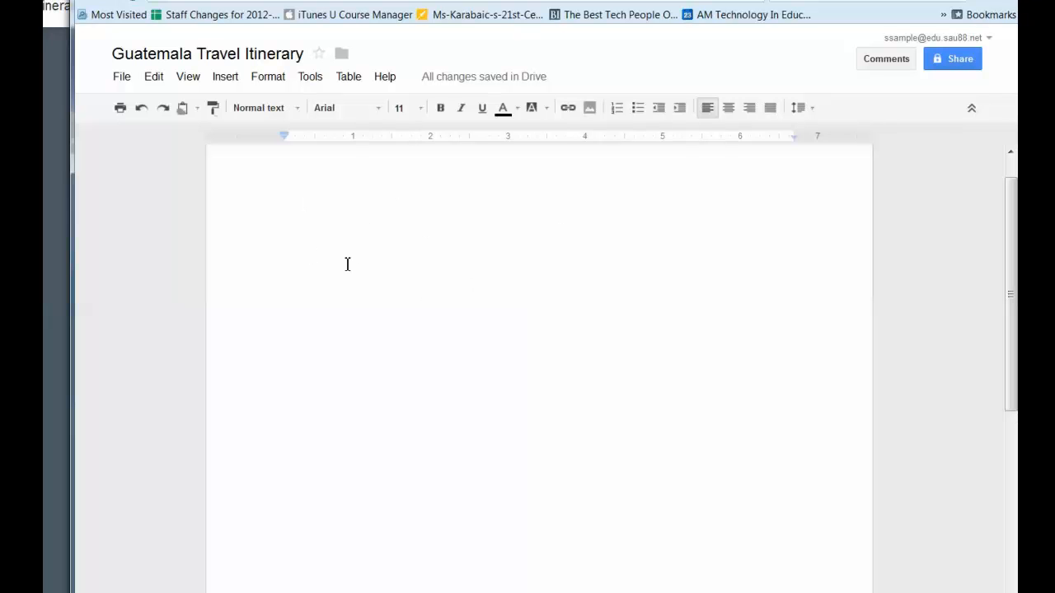
pyautogui.moveTo(311, 193)
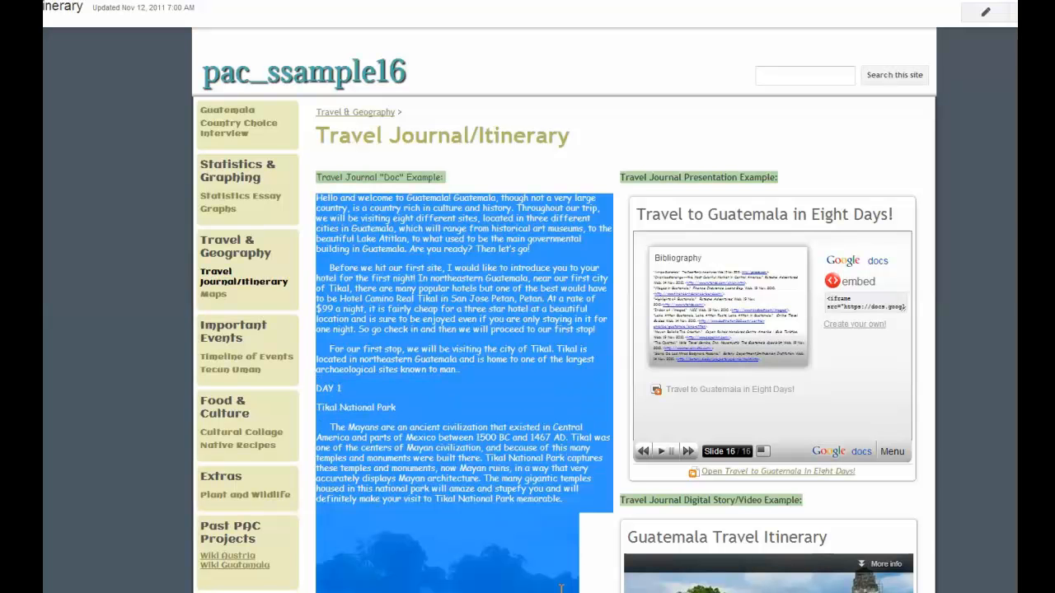
# Step: Scroll through the itinerary and select the 'Tikal National Park' heading under DAY 1
pyautogui.scroll(-3)
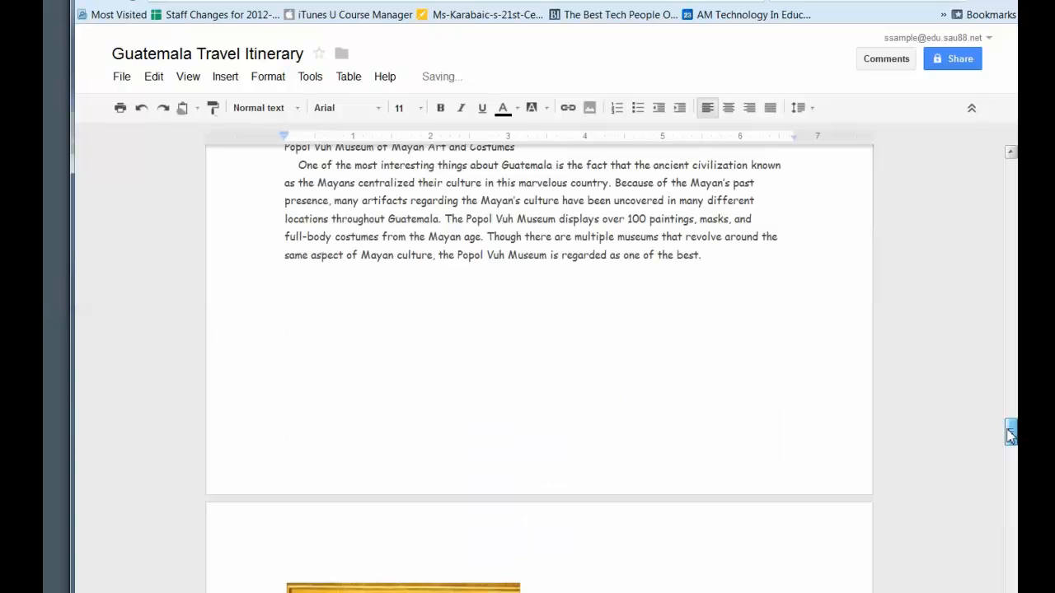
pyautogui.scroll(-3)
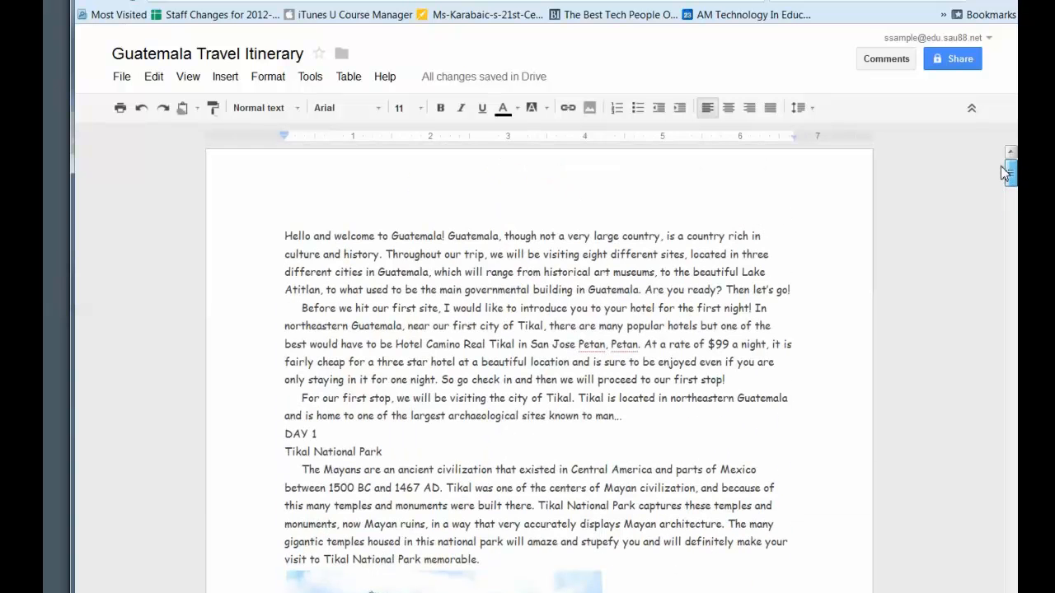
pyautogui.scroll(-3)
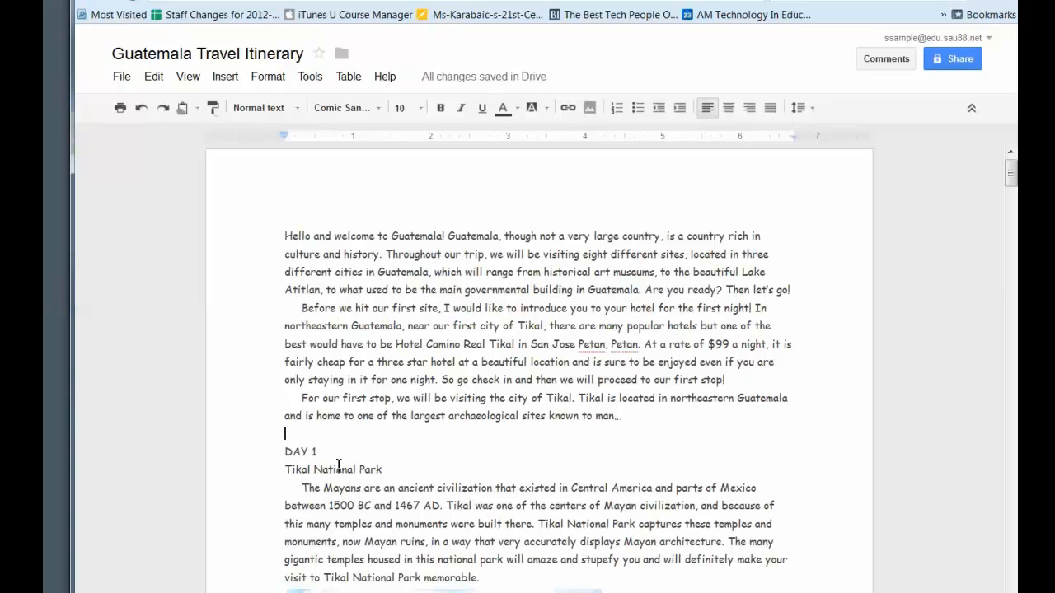
pyautogui.doubleClick(333, 469)
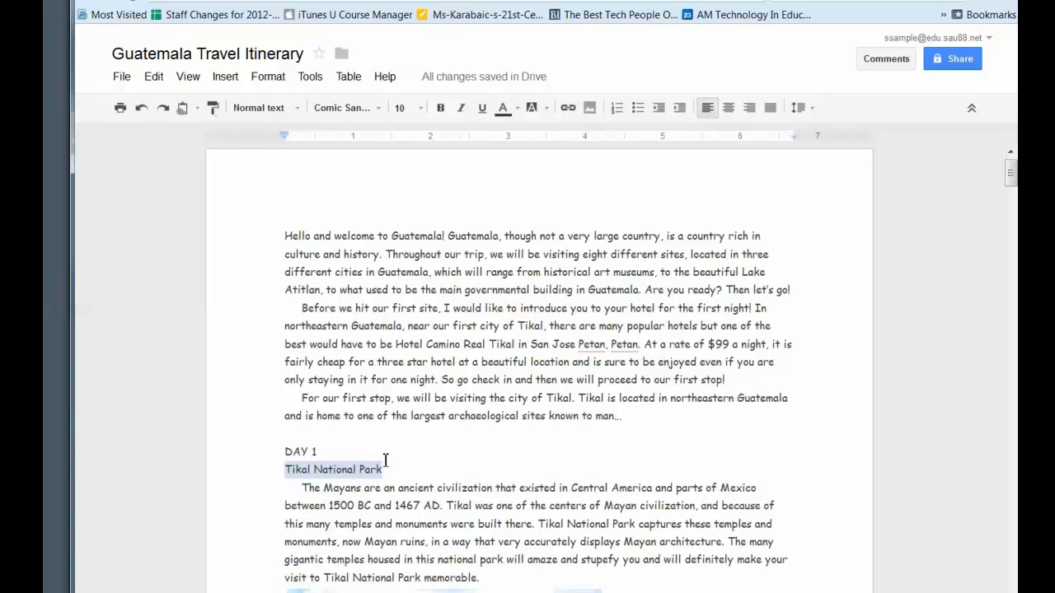
pyautogui.moveTo(678, 175)
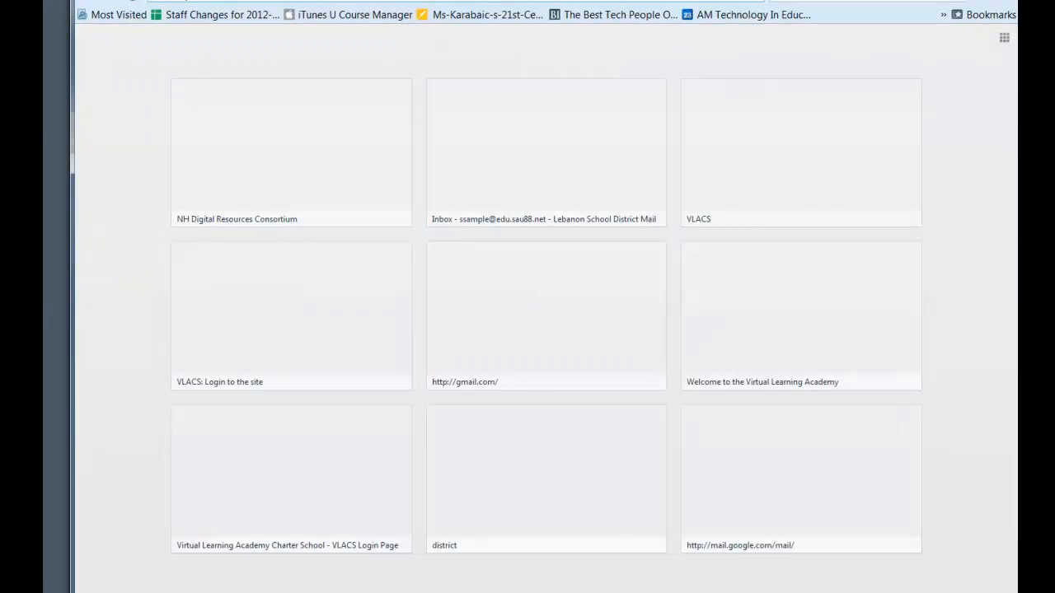
# Step: Go to maps.google.com in a new tab and create a new map from My places
pyautogui.write('maps.google.com')
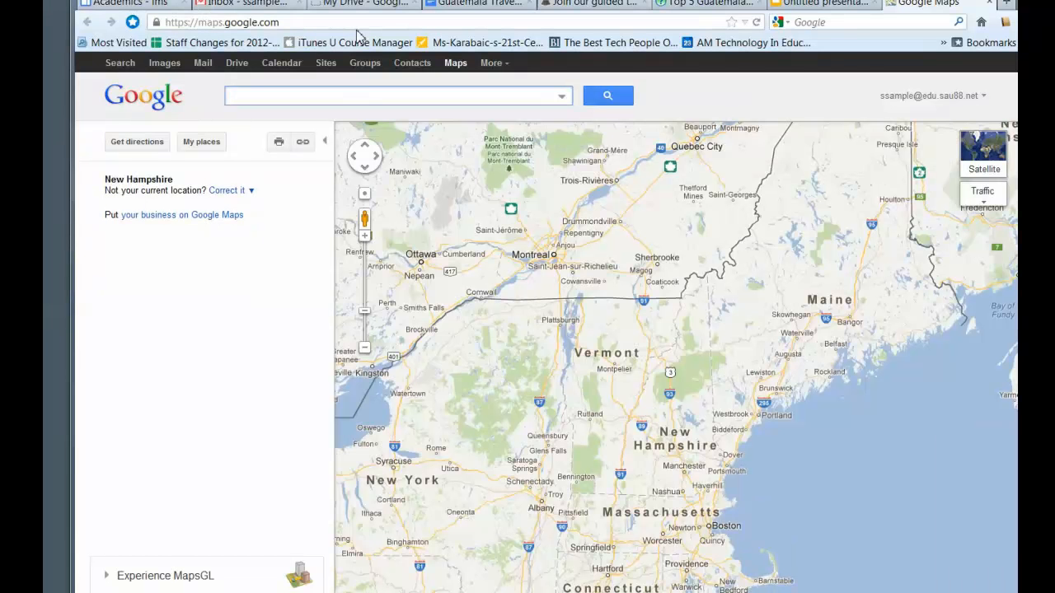
pyautogui.moveTo(212, 158)
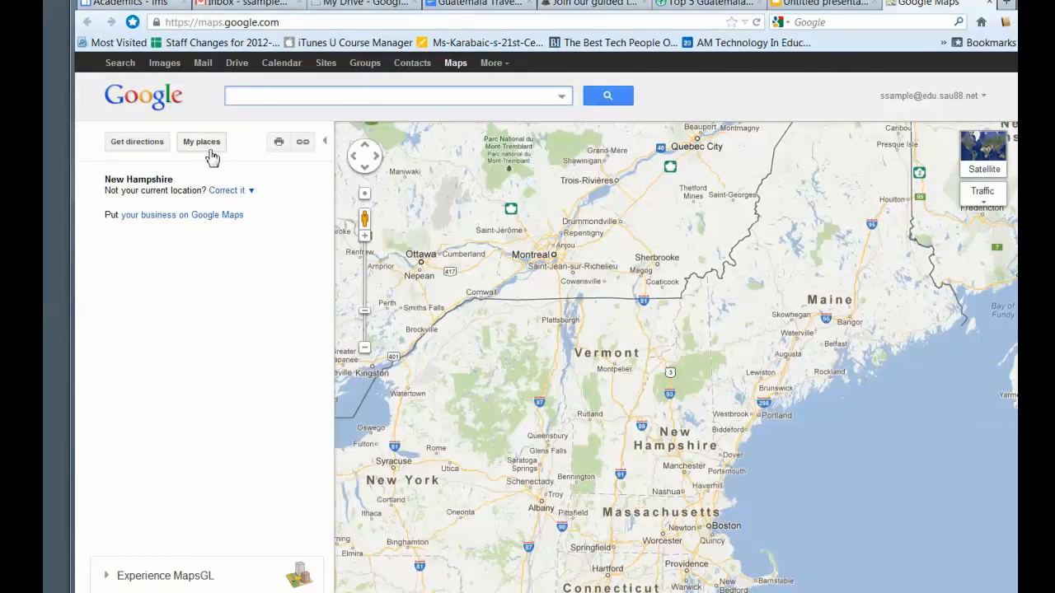
pyautogui.click(201, 142)
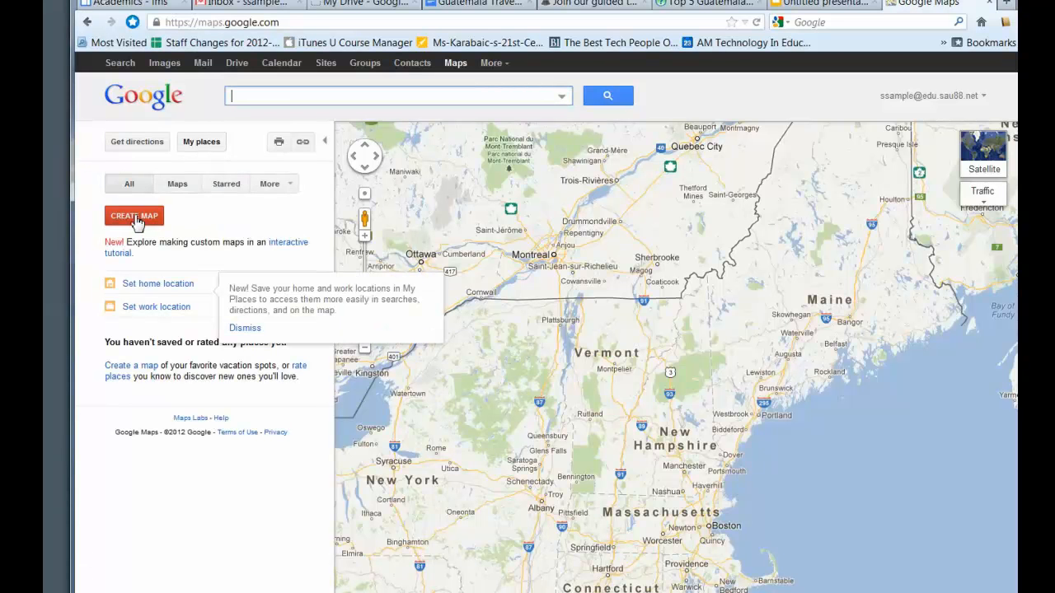
pyautogui.click(133, 215)
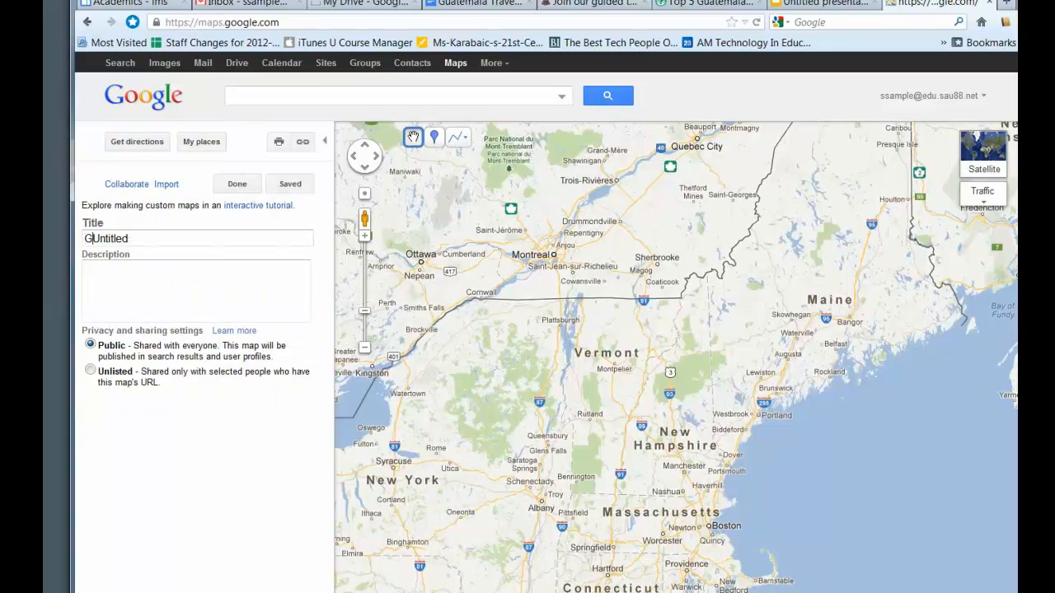
# Step: Title the map 'Guatemala Travel Tour', describe it as 'Top 10 places to visit in Guatemala', and save
pyautogui.write('Guatemala Travel Tour')
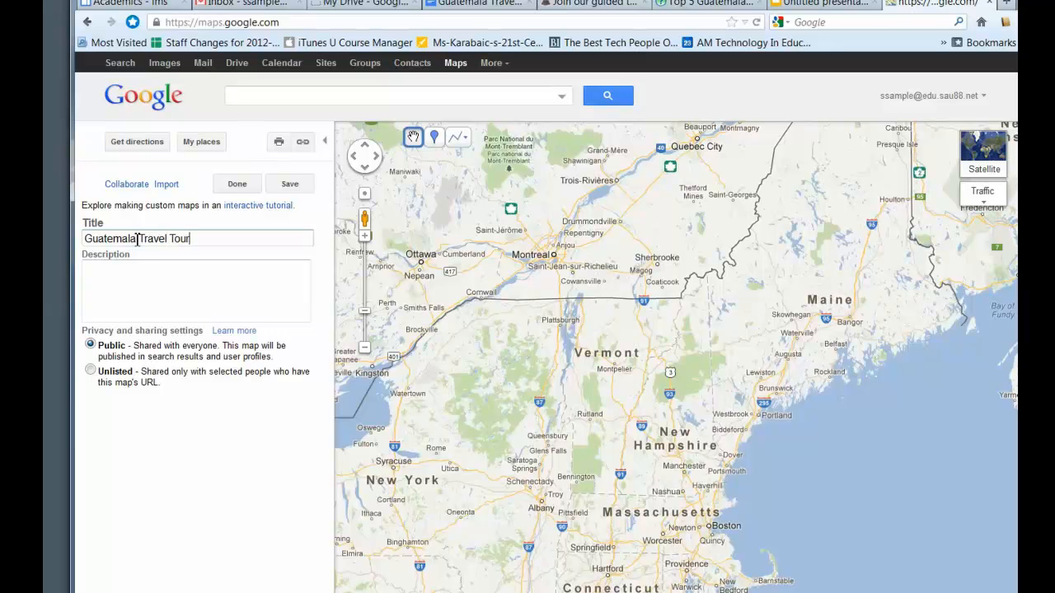
pyautogui.write('here a')
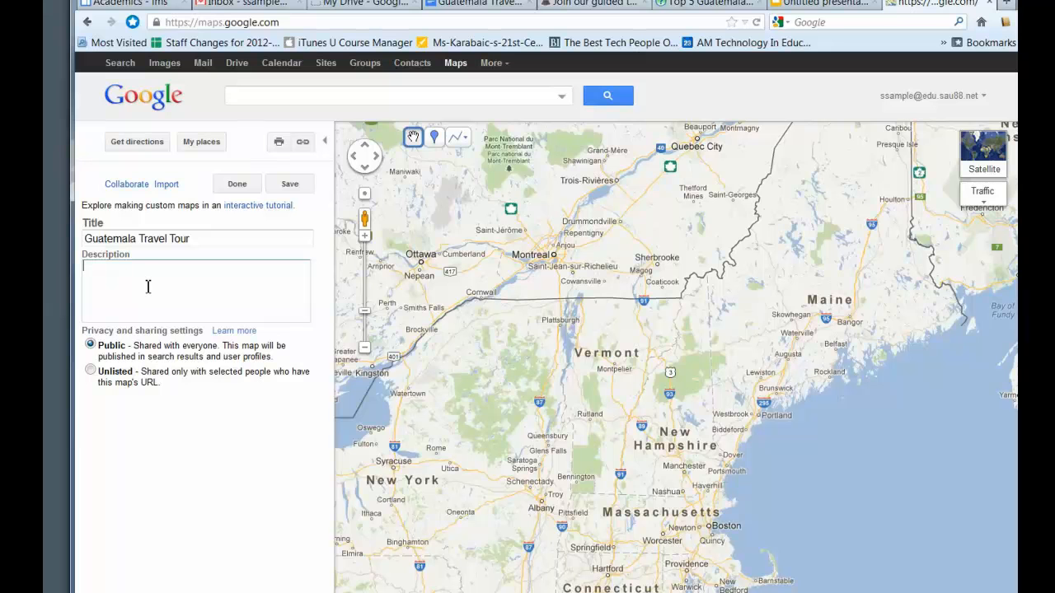
pyautogui.write('Top')
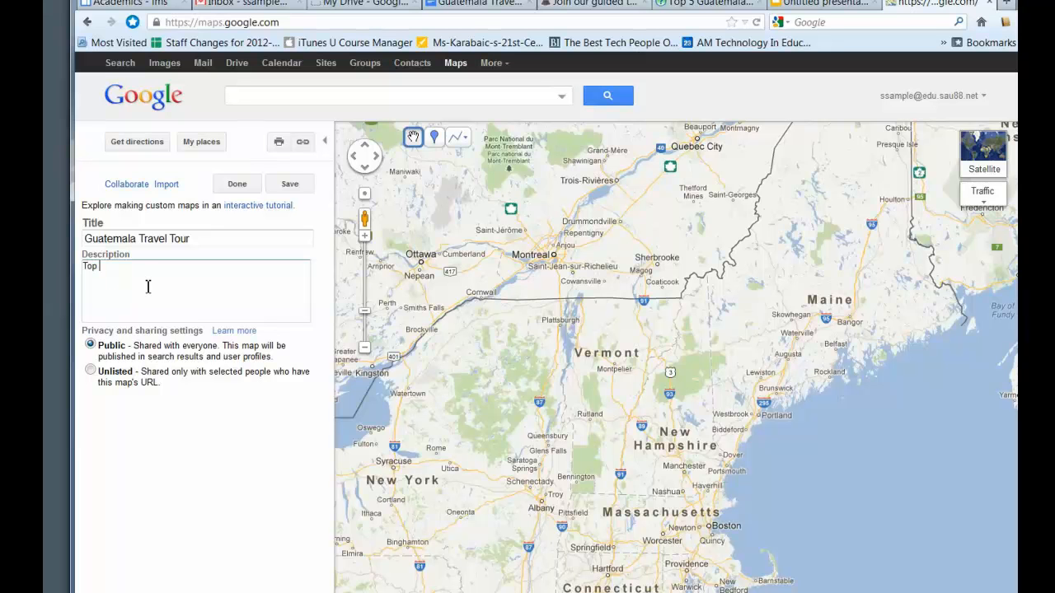
pyautogui.write('10 places to')
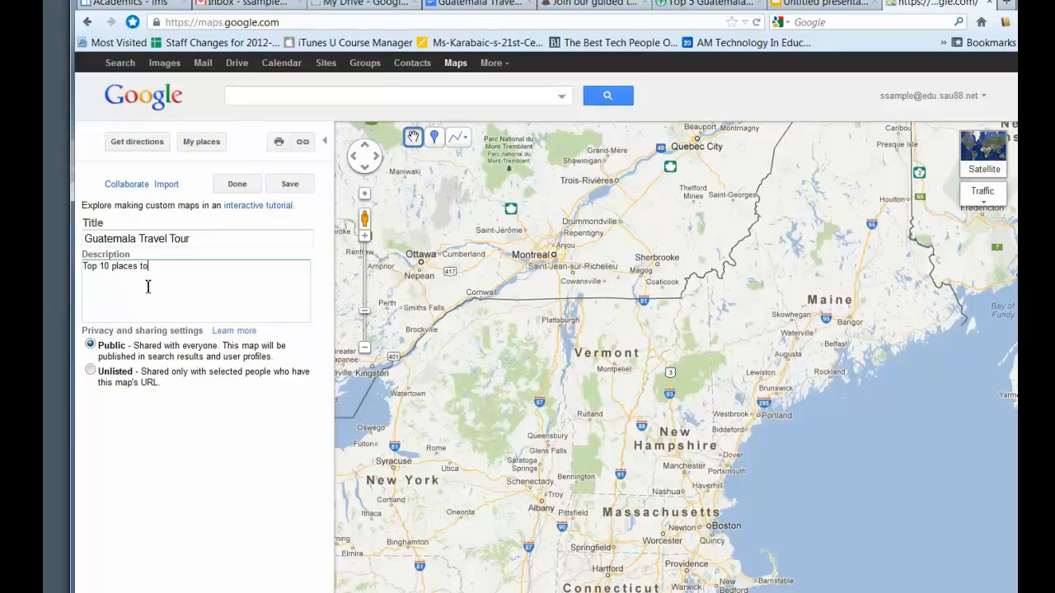
pyautogui.write('visit in G')
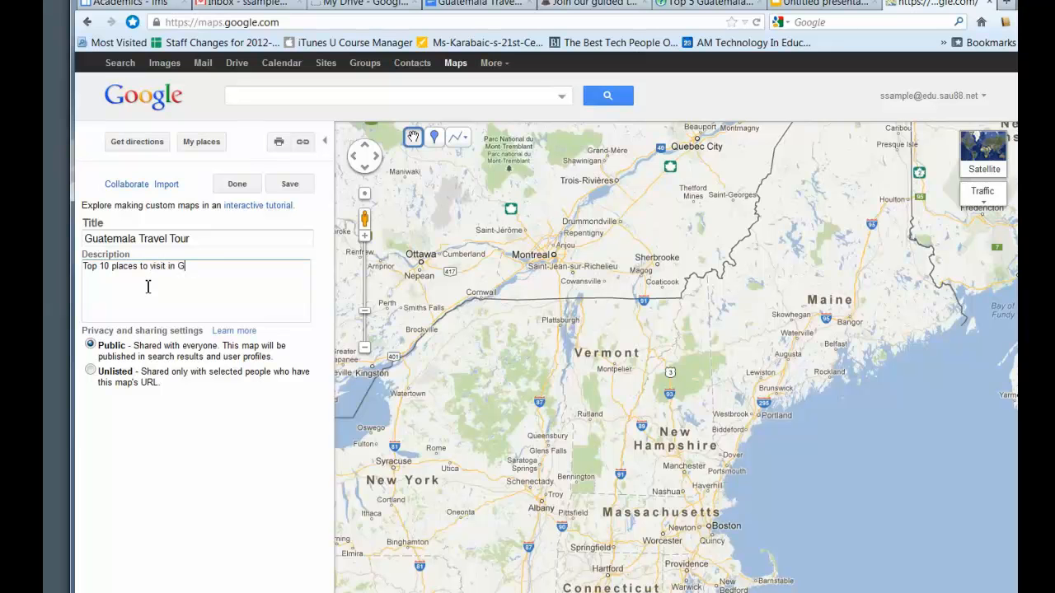
pyautogui.write('uatemala...')
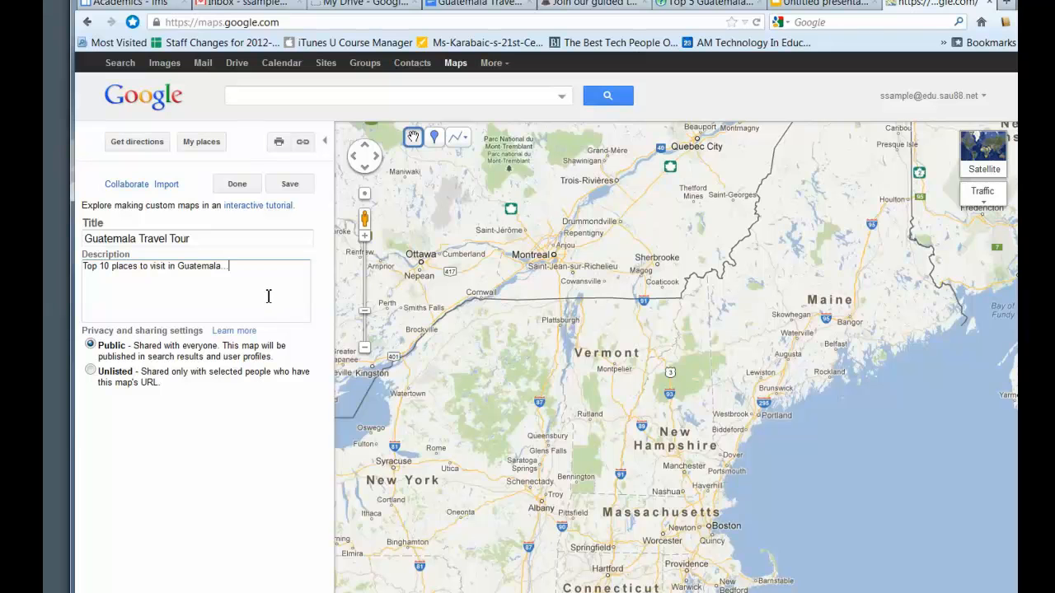
pyautogui.moveTo(301, 225)
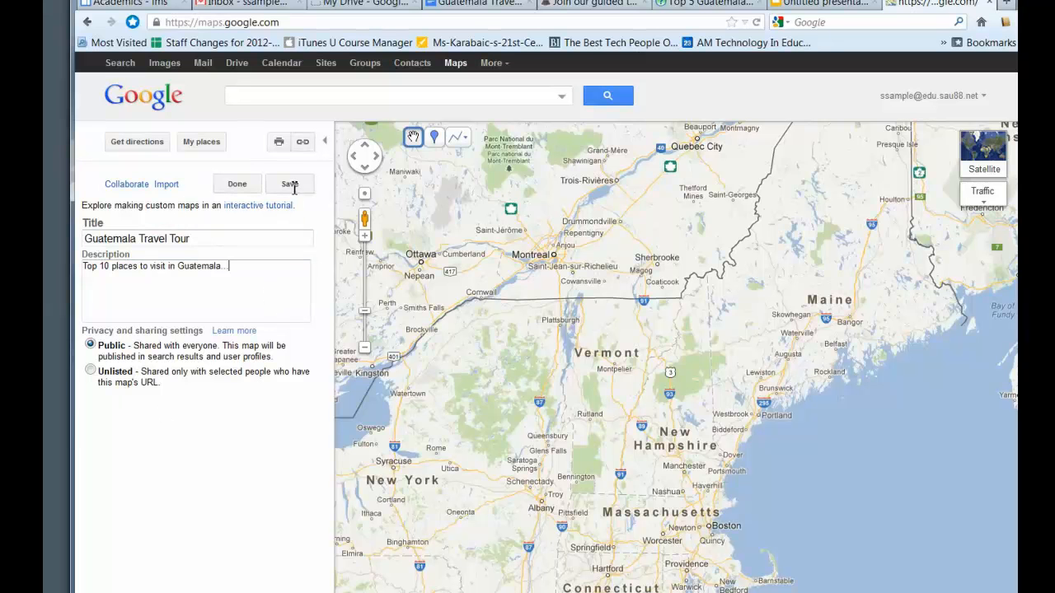
pyautogui.click(289, 184)
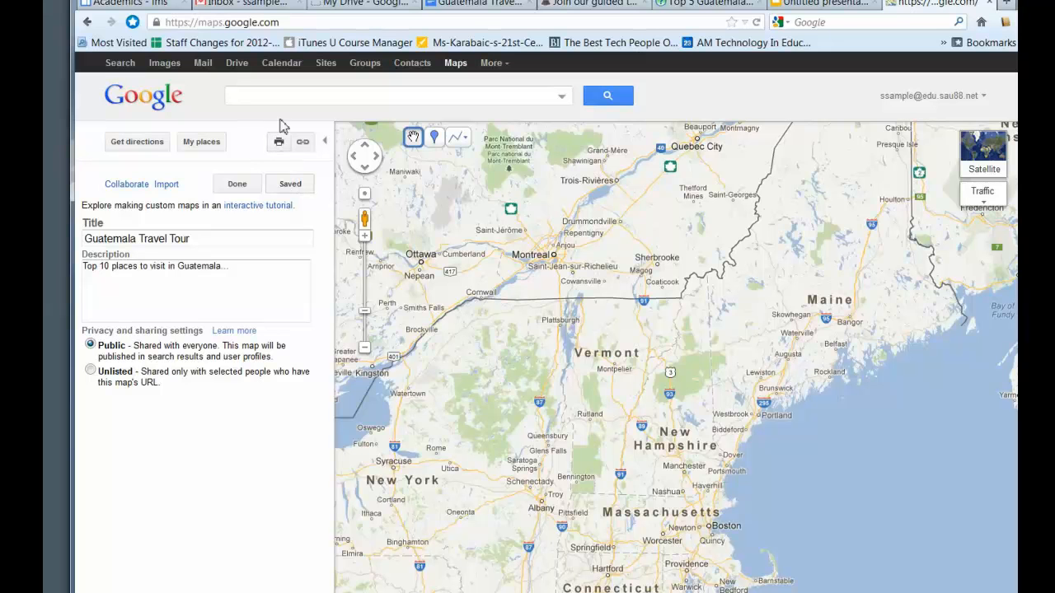
# Step: Search for Tikal National Park and save it to the Guatemala Travel Tour map
pyautogui.write('Tikal National Park')
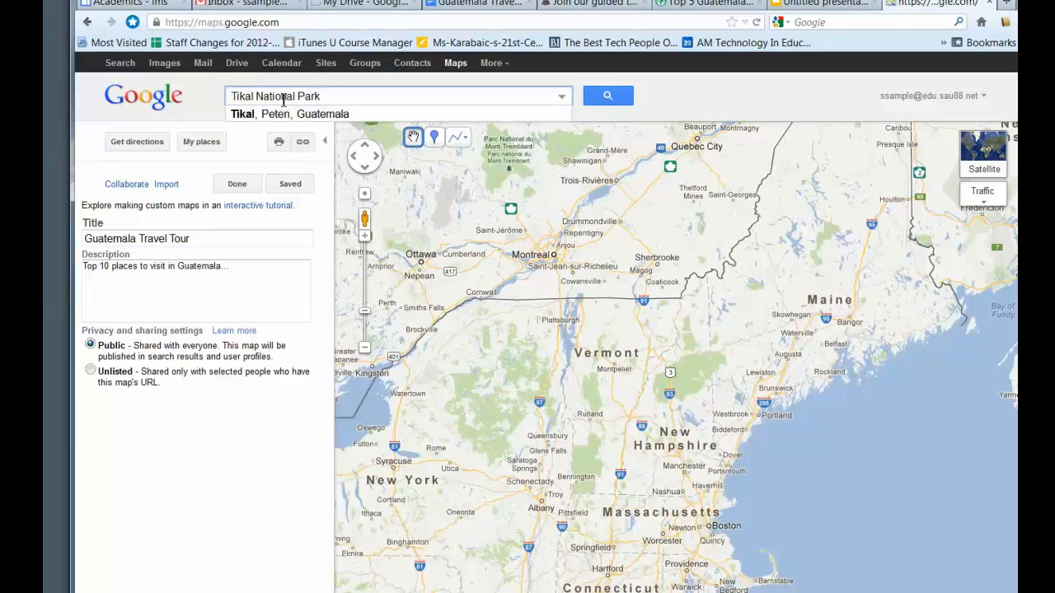
pyautogui.click(290, 114)
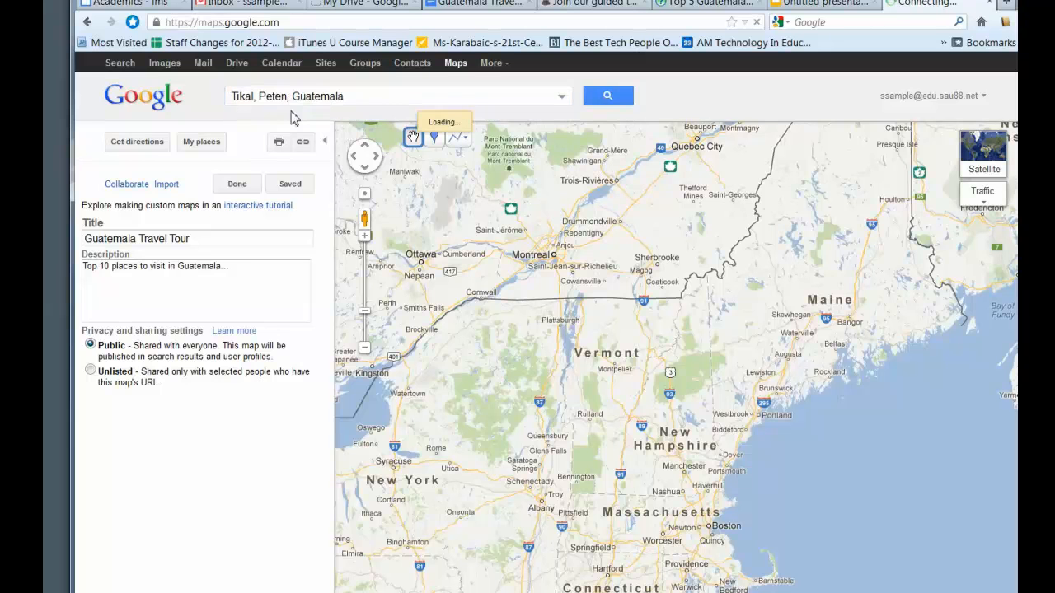
pyautogui.click(608, 96)
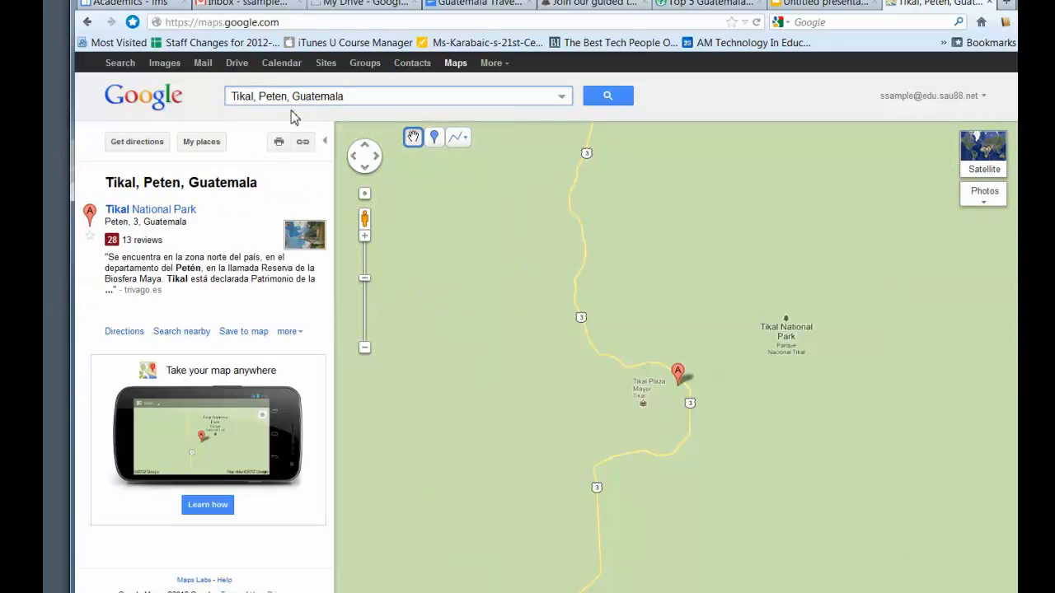
pyautogui.click(677, 371)
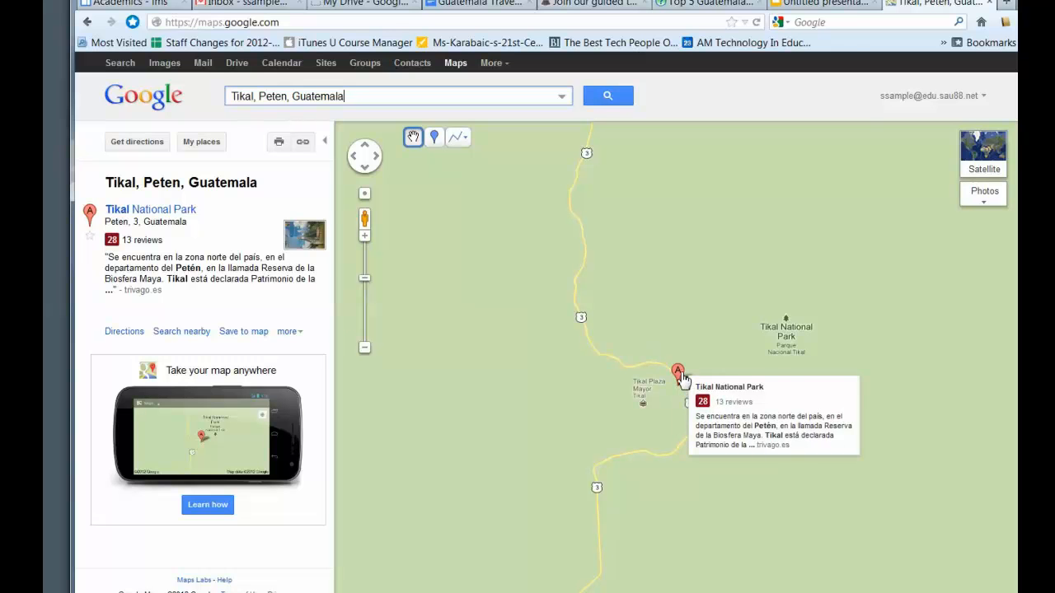
pyautogui.click(678, 369)
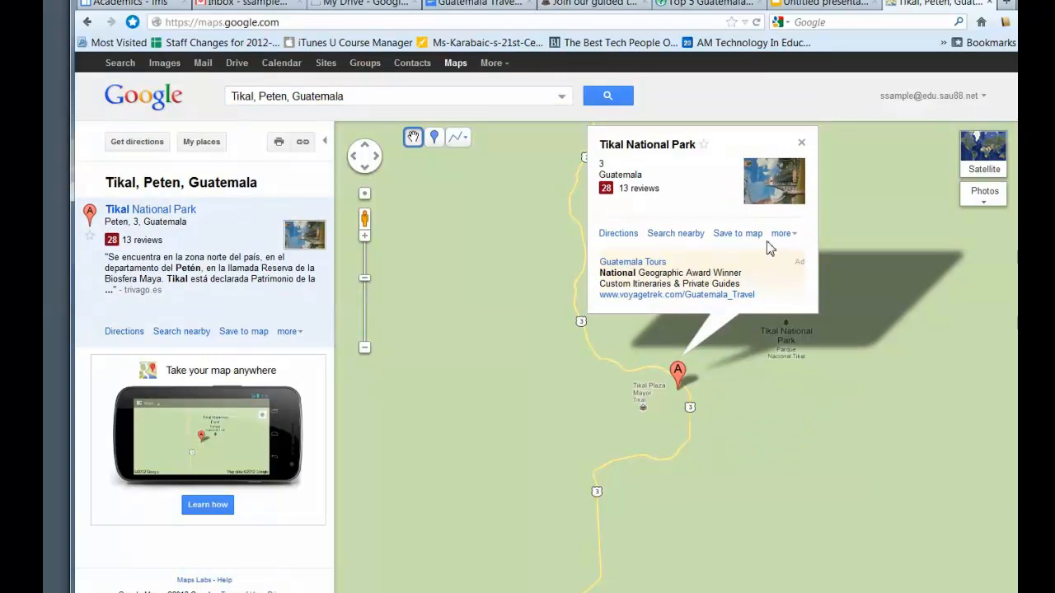
pyautogui.click(734, 233)
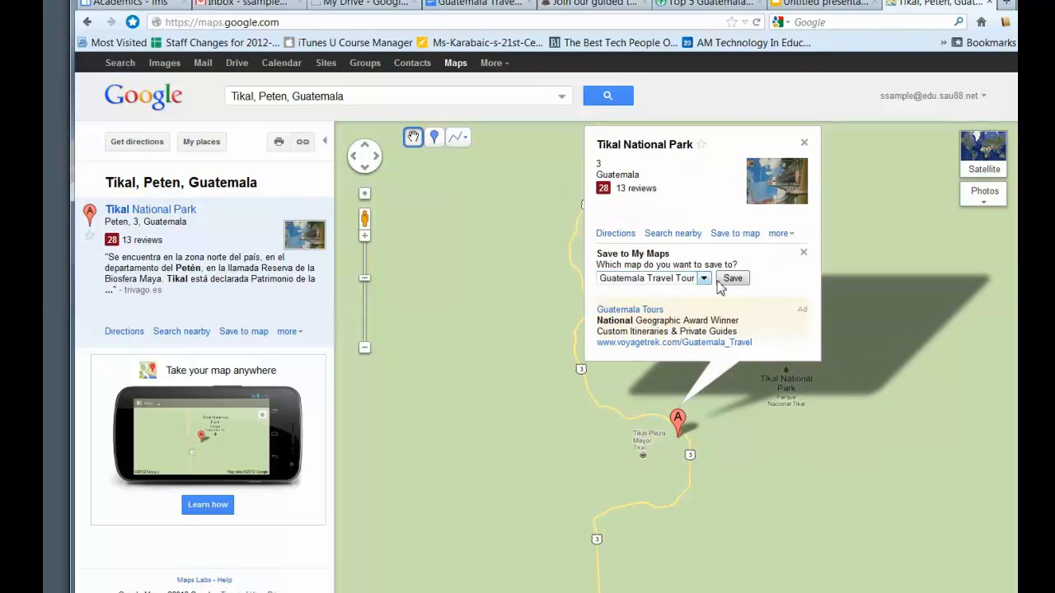
pyautogui.click(732, 278)
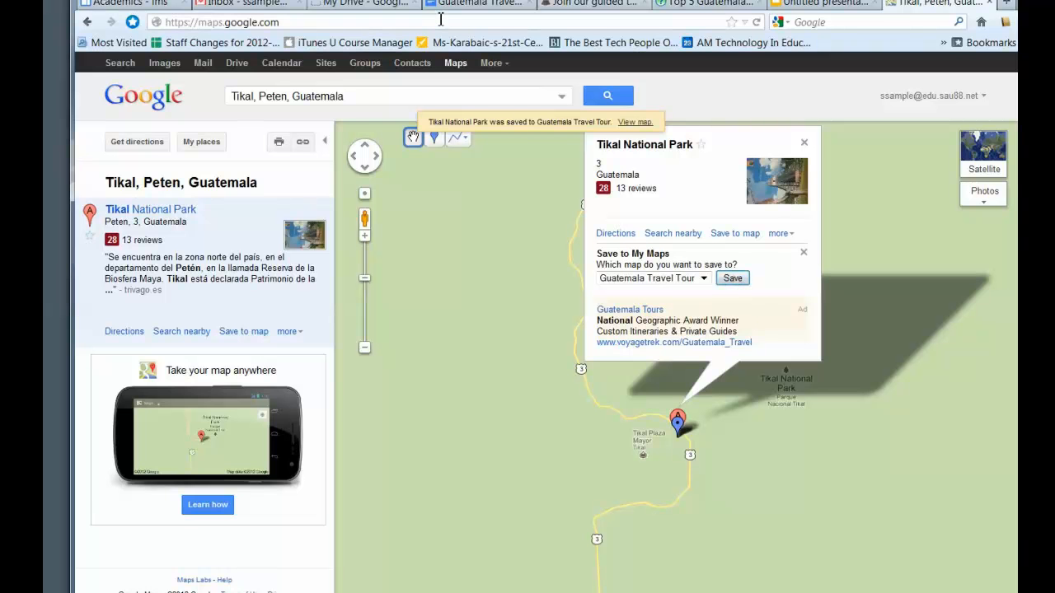
pyautogui.click(478, 3)
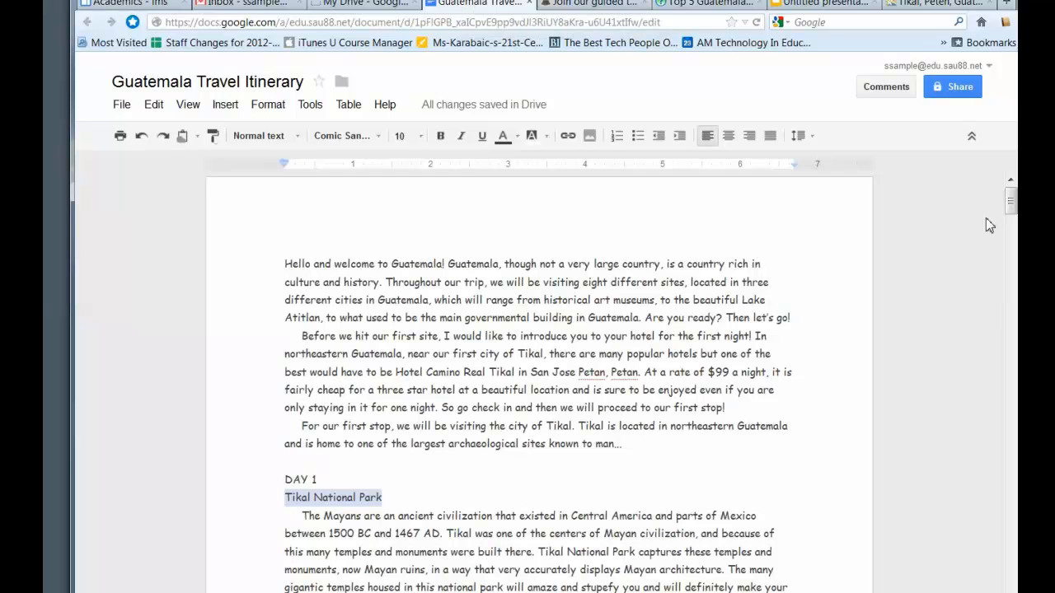
# Step: Search for Lake Atitlan and save Lago de Atitlan to the Guatemala Travel Tour map
pyautogui.scroll(-3)
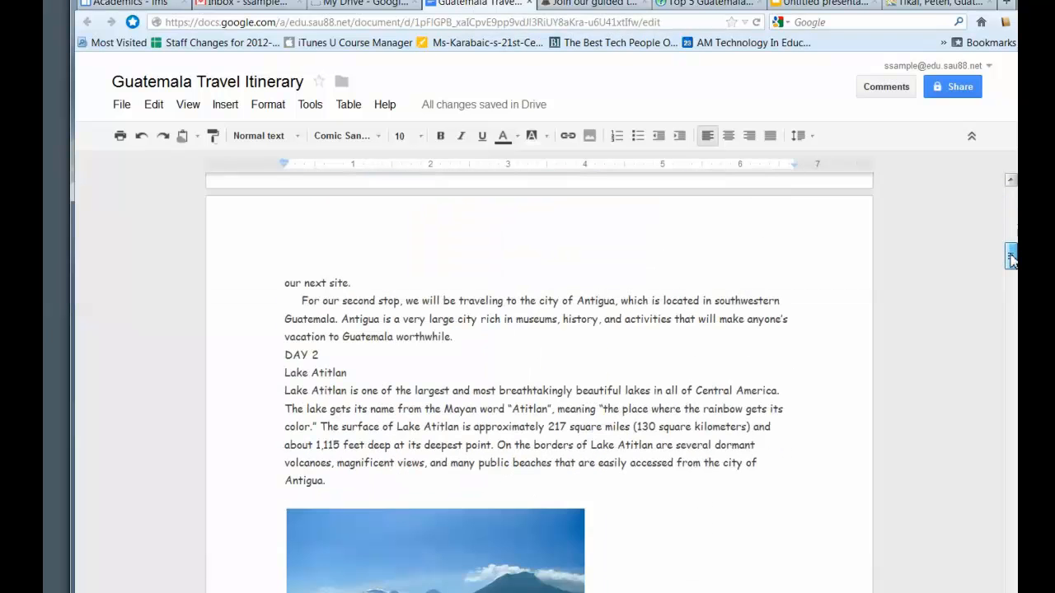
pyautogui.scroll(-3)
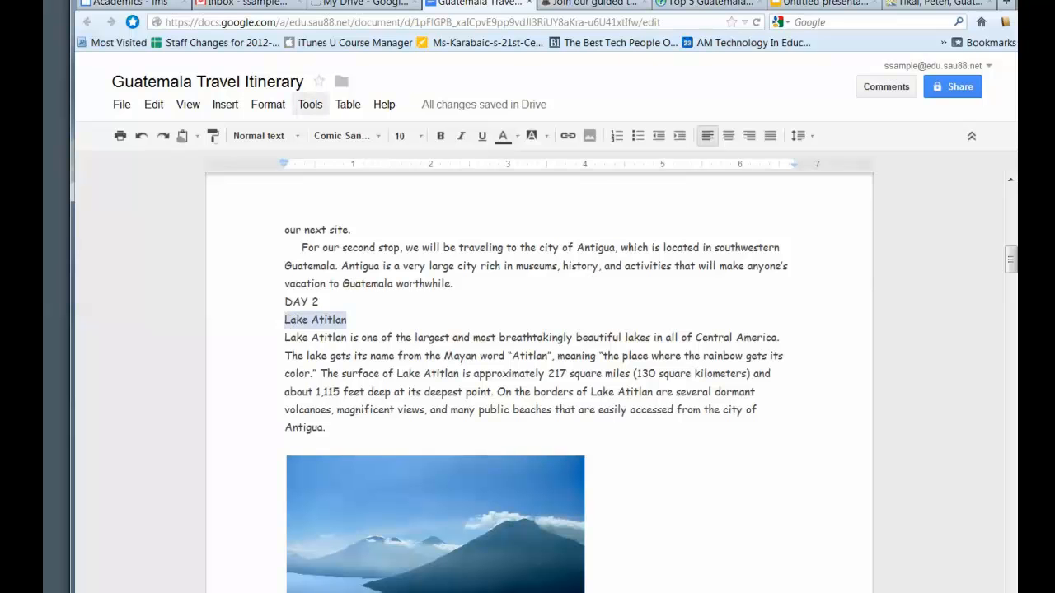
pyautogui.click(940, 5)
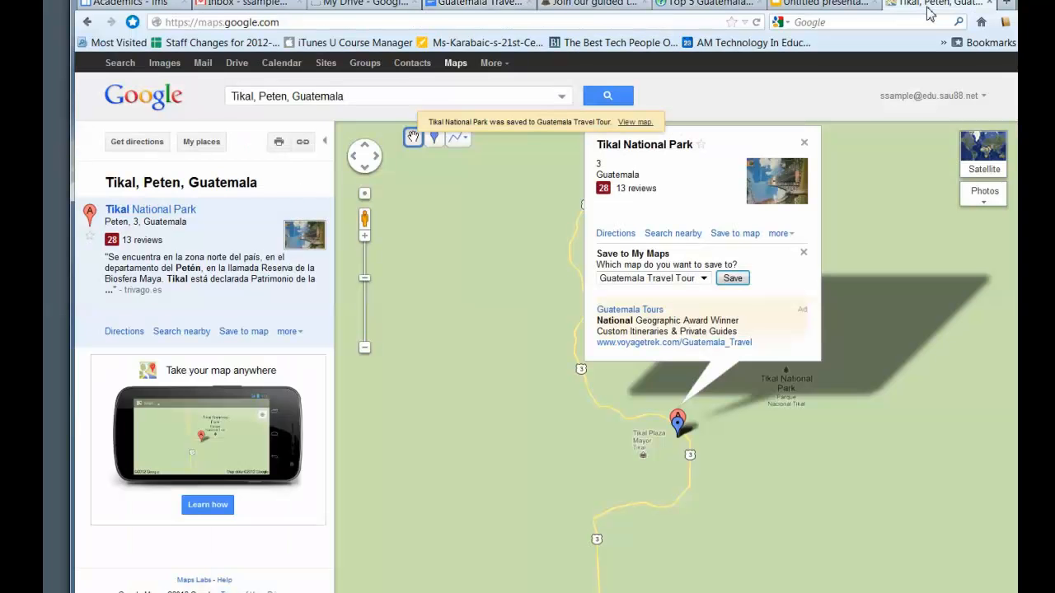
pyautogui.click(396, 95)
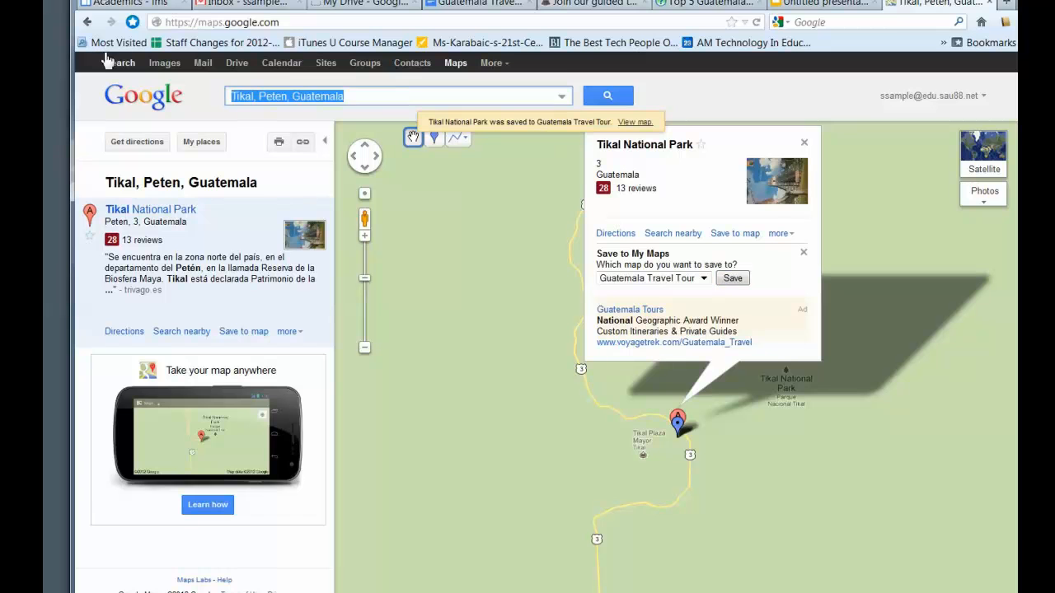
pyautogui.write('Lake Atitlan')
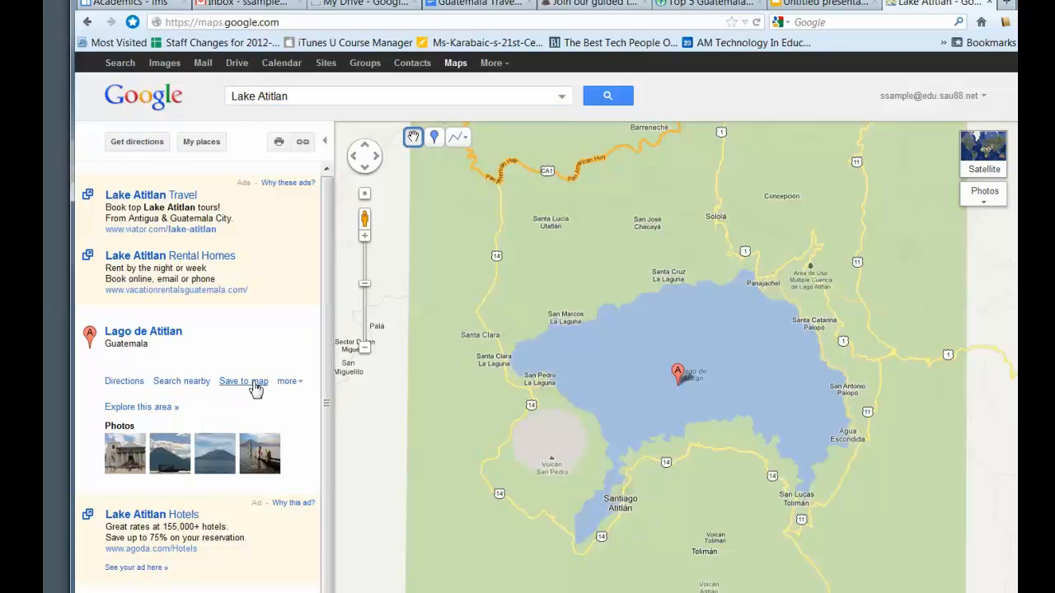
pyautogui.click(244, 381)
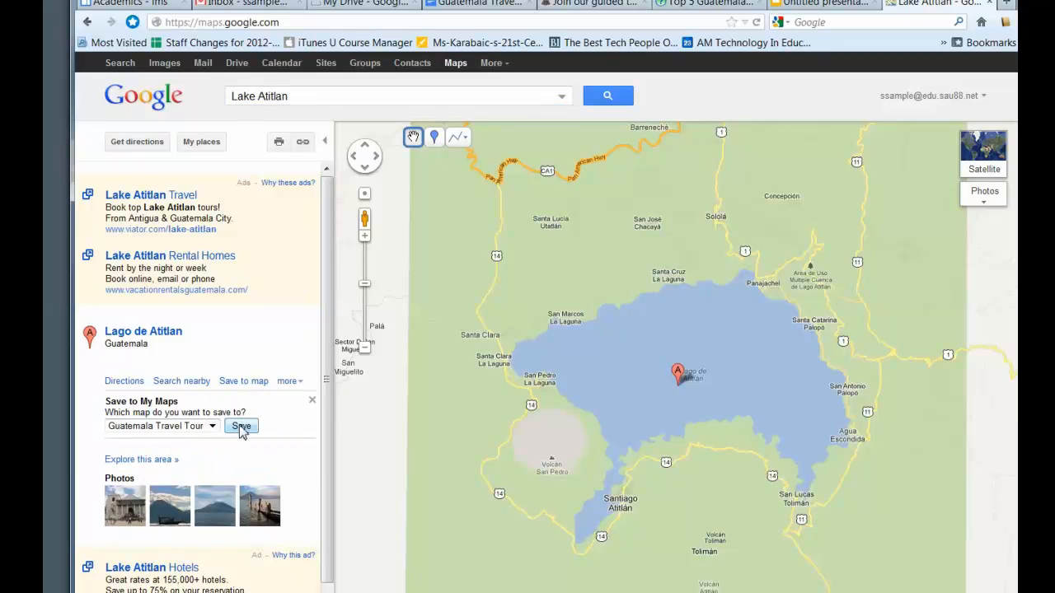
pyautogui.click(241, 426)
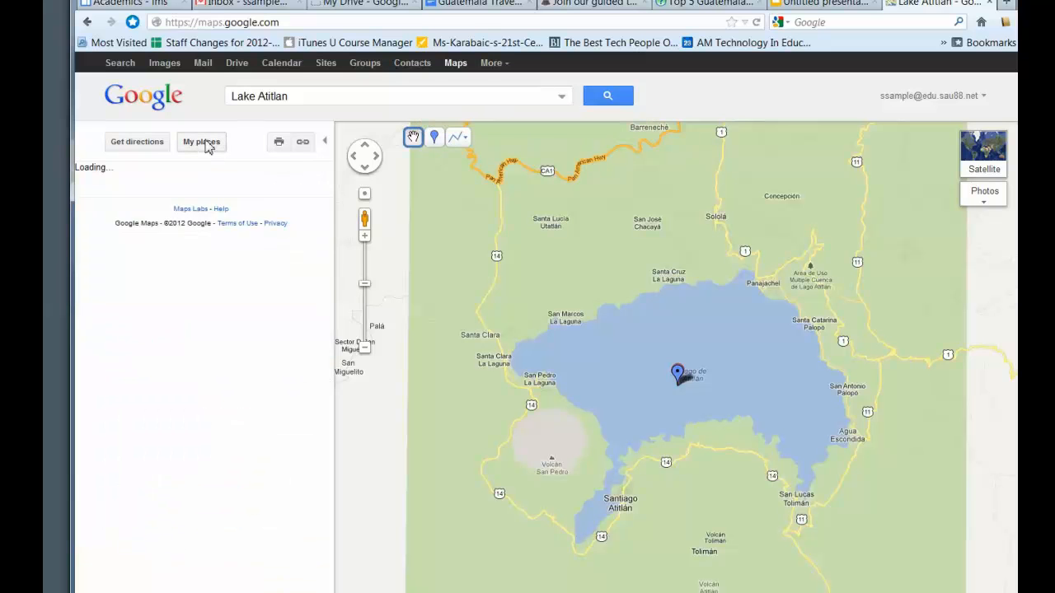
# Step: Delete the second Tikal National Park placemark from Guatemala Travel Tour, keeping the remaining one
pyautogui.click(201, 142)
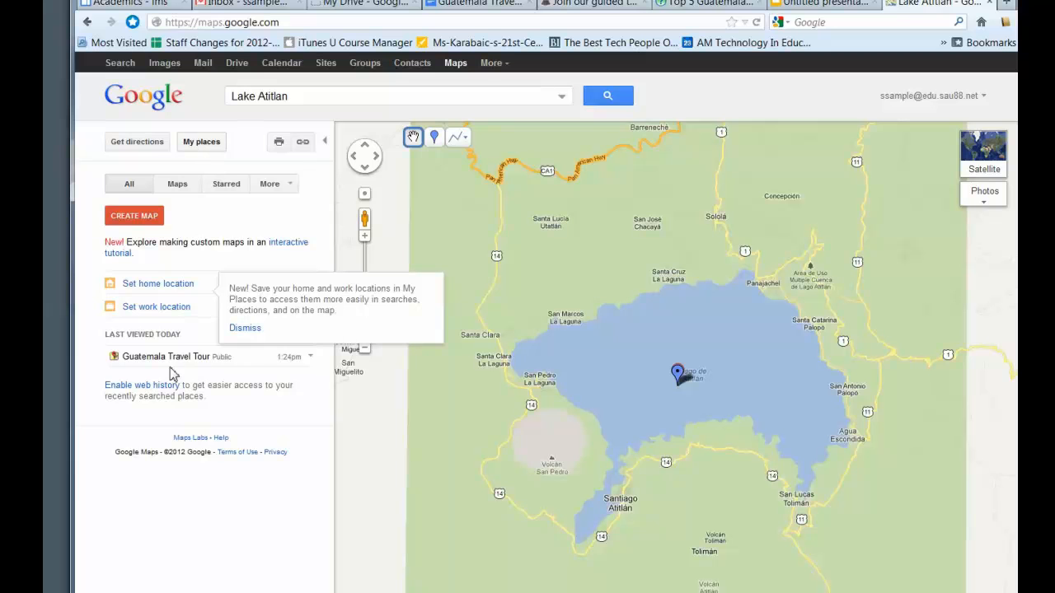
pyautogui.click(165, 356)
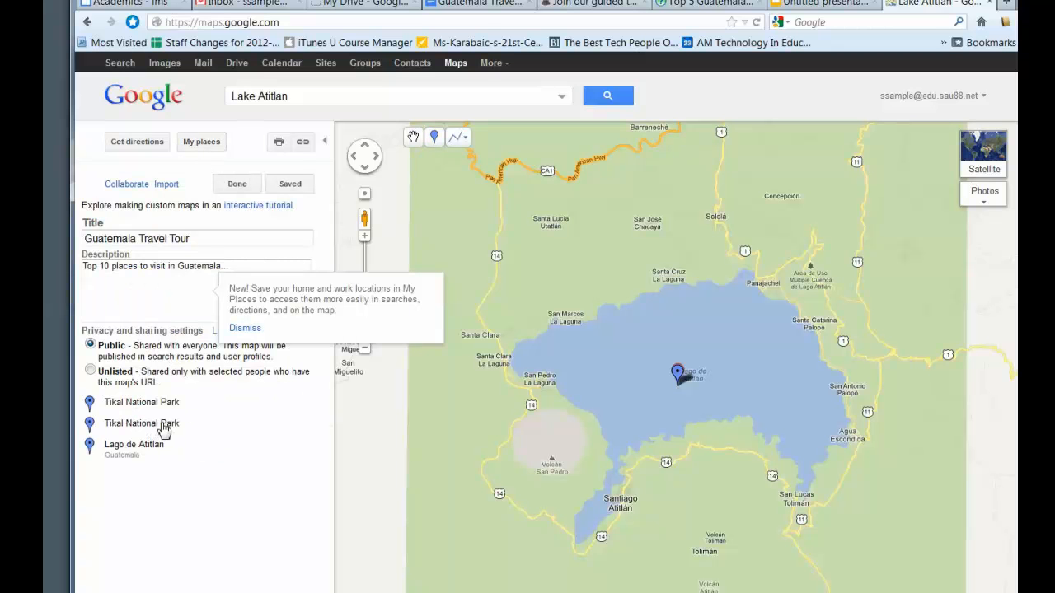
pyautogui.click(141, 423)
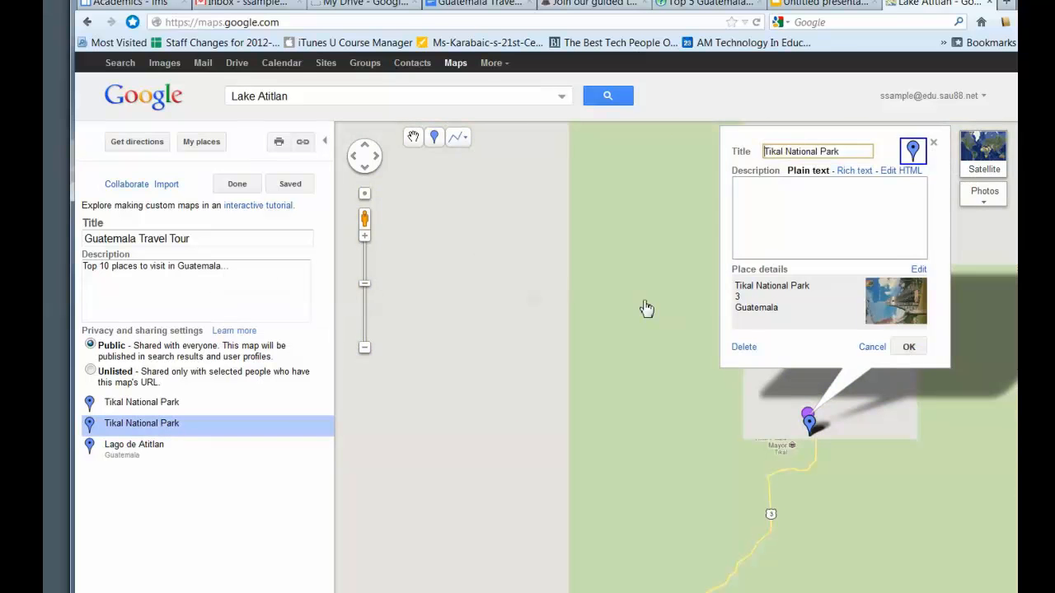
pyautogui.click(744, 346)
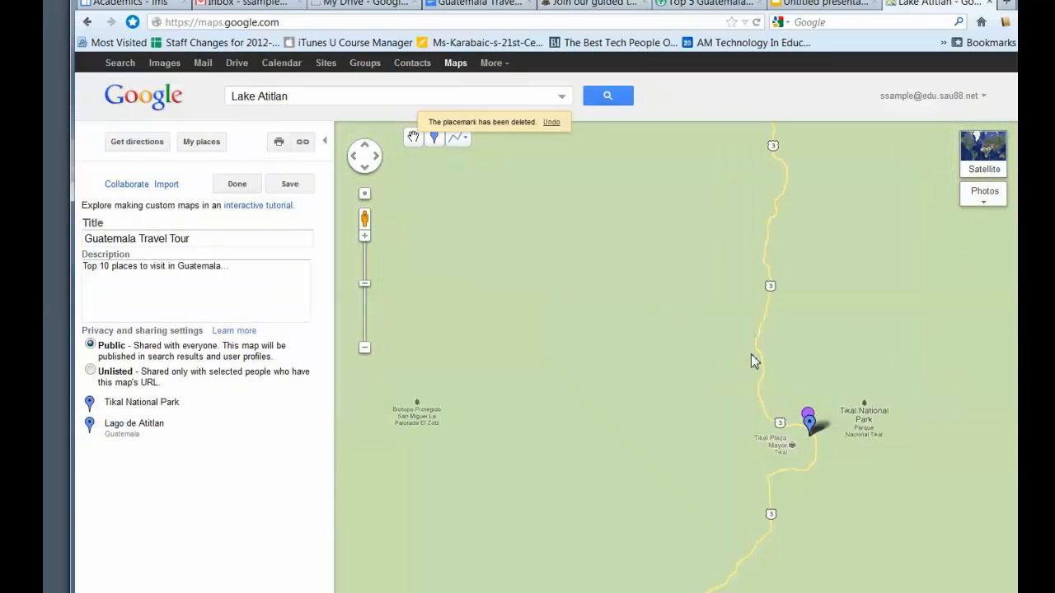
pyautogui.moveTo(136, 408)
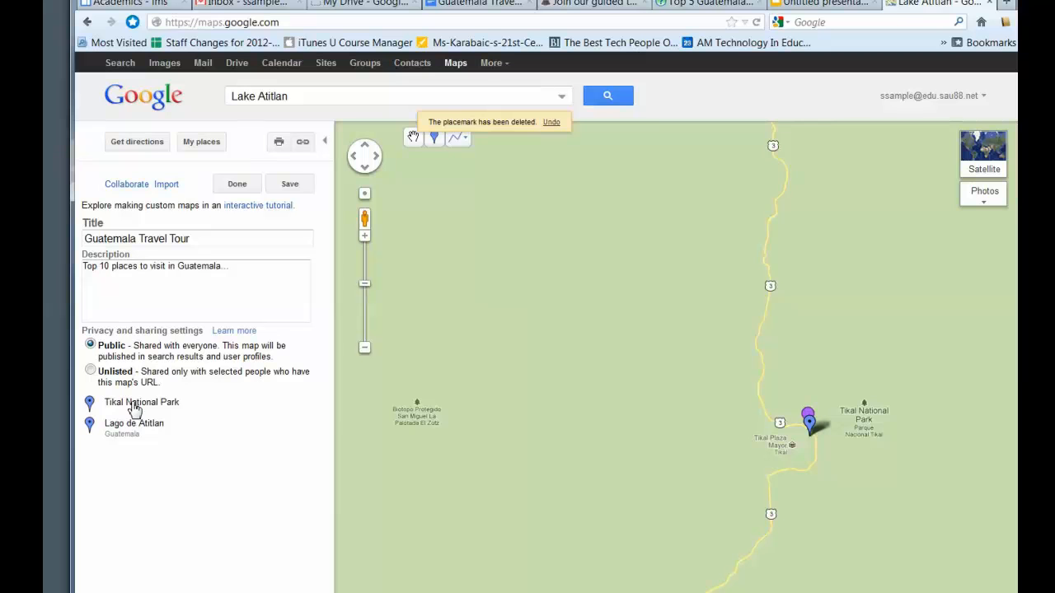
pyautogui.click(142, 402)
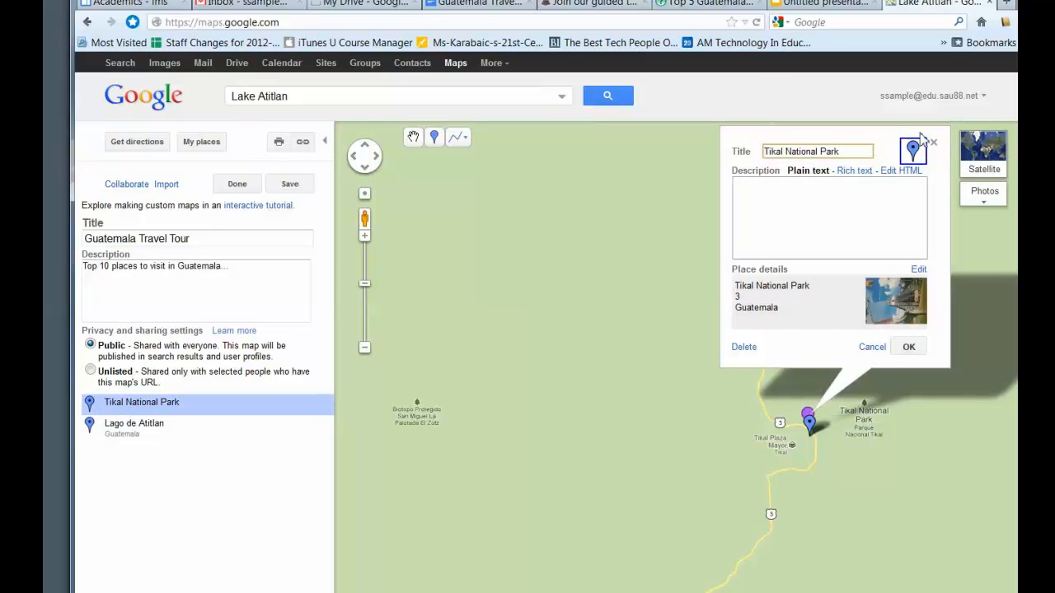
# Step: Give the Tikal National Park placemark the default pushpin icon and focus its description
pyautogui.click(912, 151)
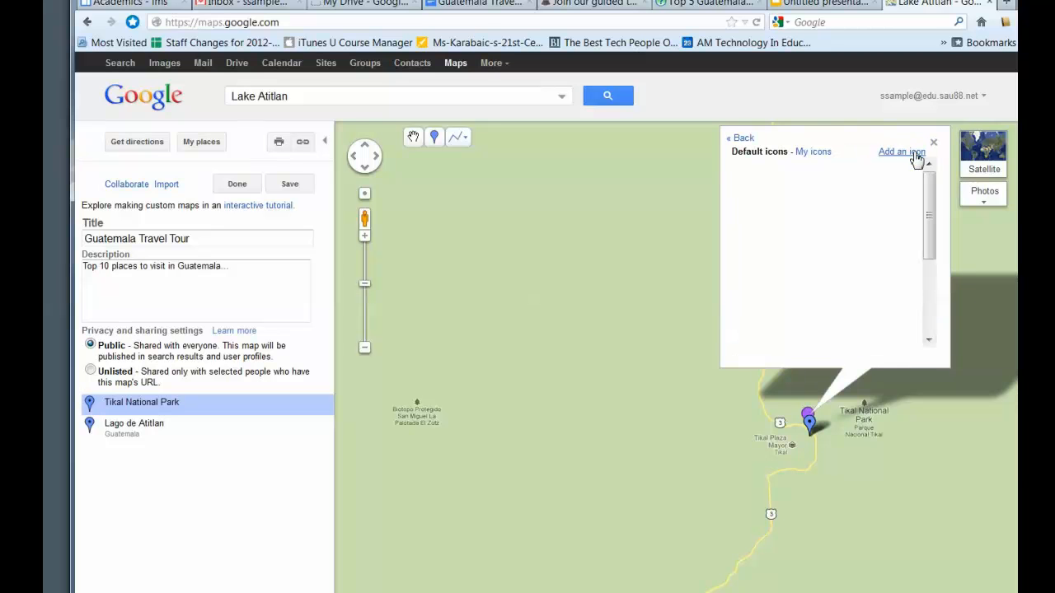
pyautogui.click(901, 152)
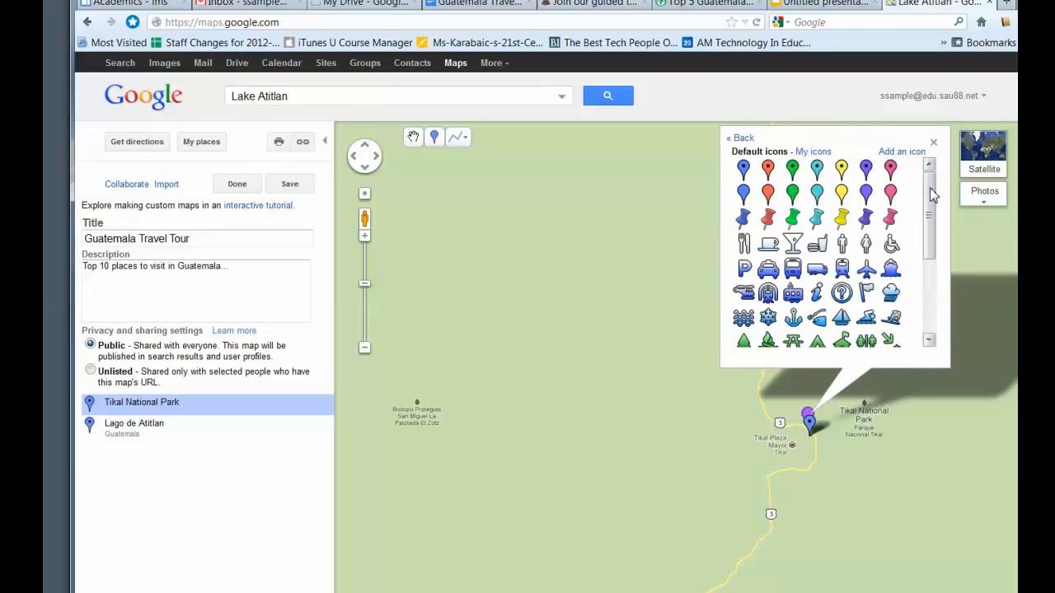
pyautogui.click(740, 138)
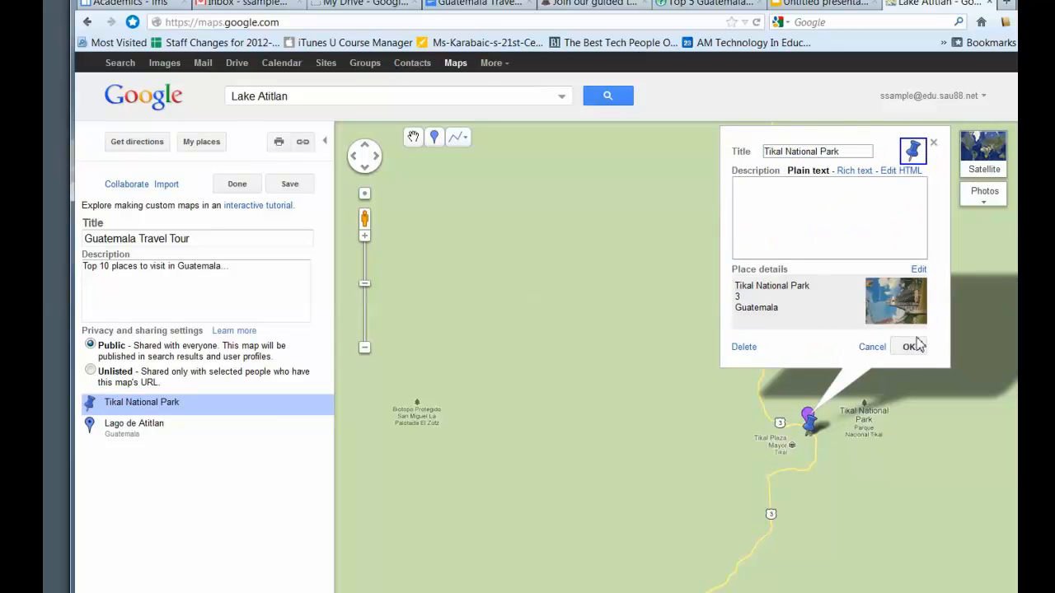
pyautogui.click(829, 217)
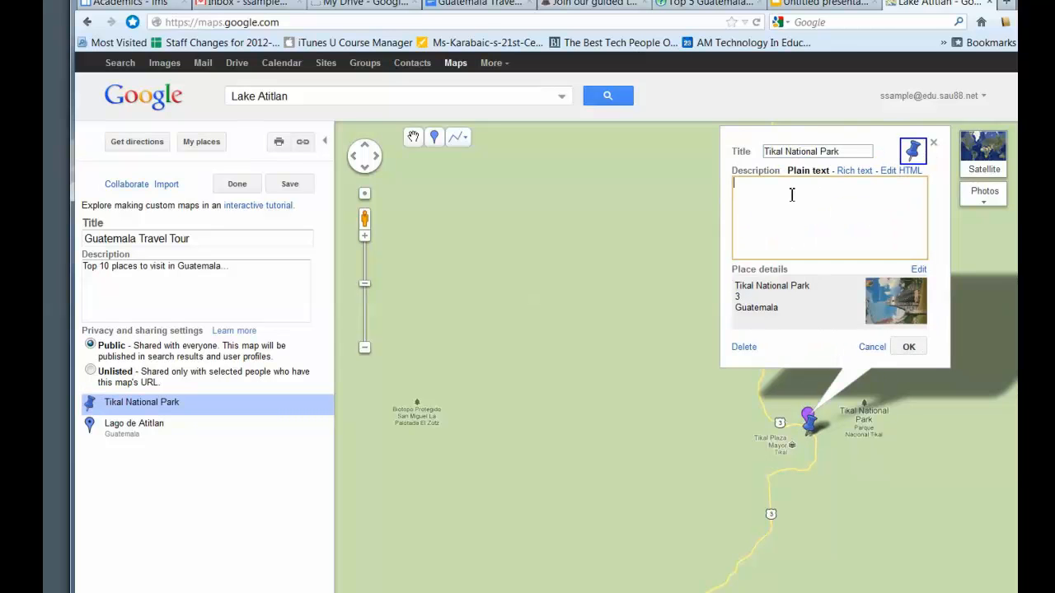
pyautogui.click(478, 4)
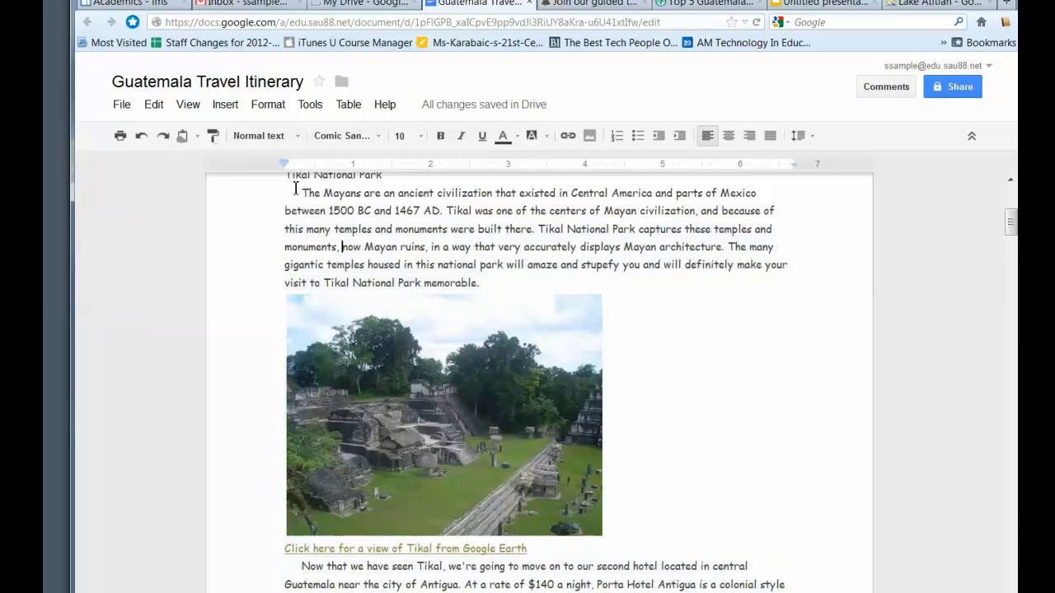
# Step: Copy the Tikal paragraph about the Mayans from the itinerary into the placemark description
pyautogui.moveTo(301, 192); pyautogui.dragTo(478, 282)
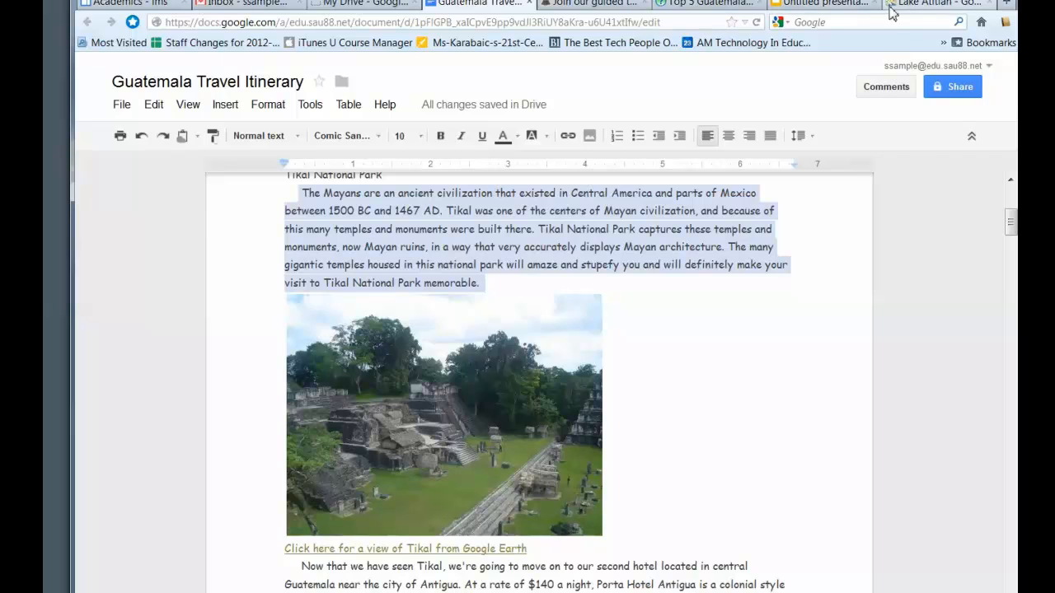
pyautogui.click(931, 3)
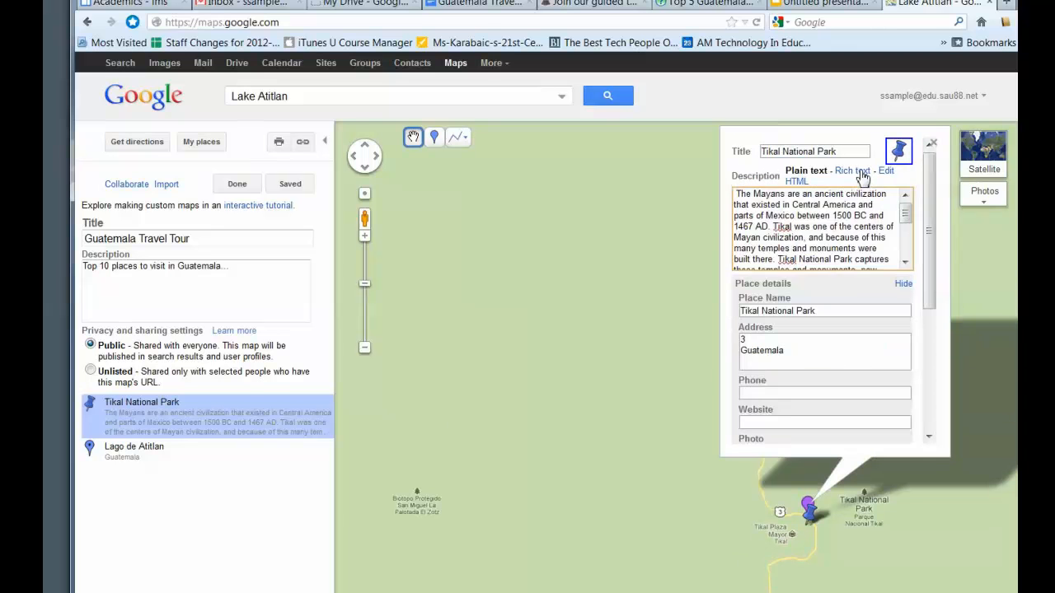
# Step: Switch the Tikal description to rich text and start inserting an image by URL
pyautogui.click(850, 171)
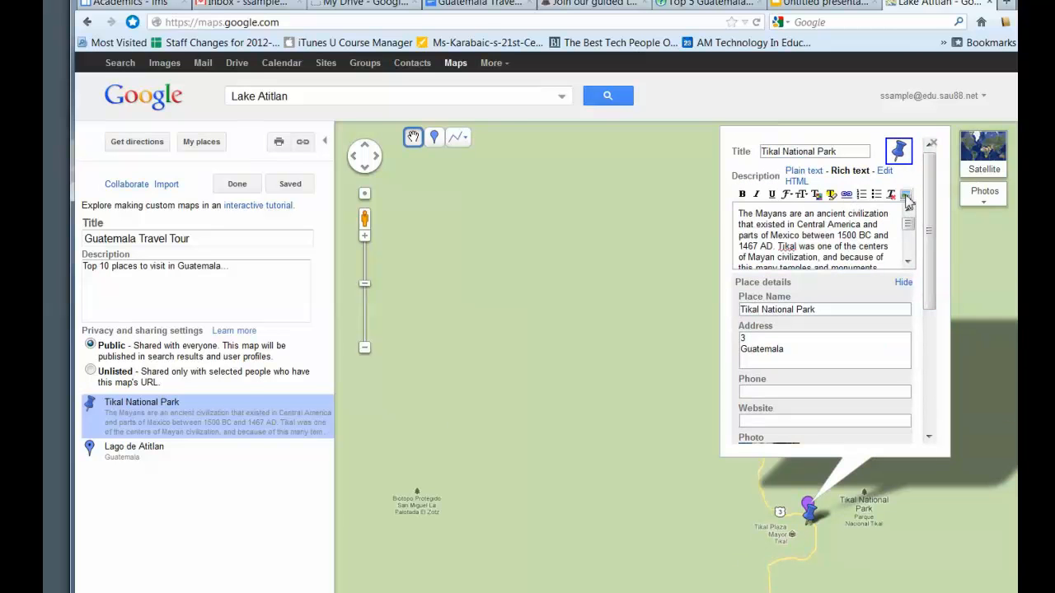
pyautogui.click(905, 194)
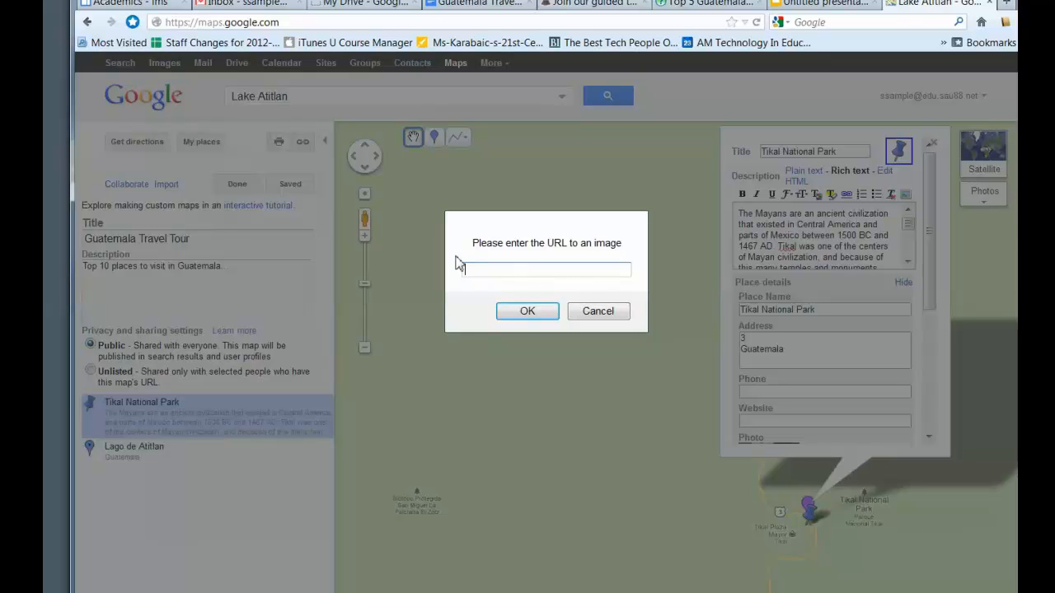
pyautogui.click(547, 269)
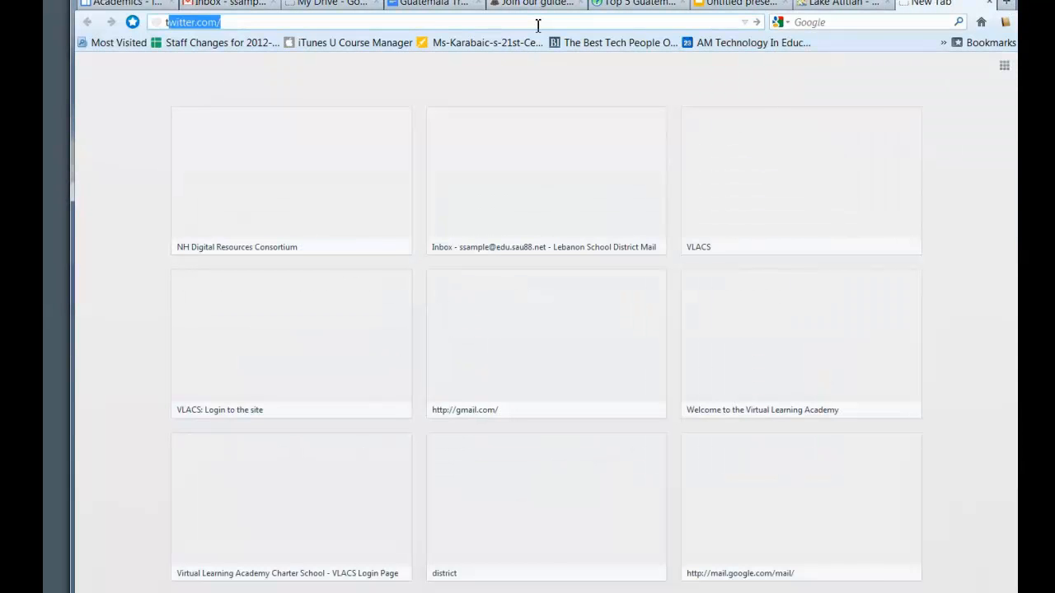
# Step: Search Tikal National Park and bring up the temple photo's options on Tourist Spots
pyautogui.write('tikal national park')
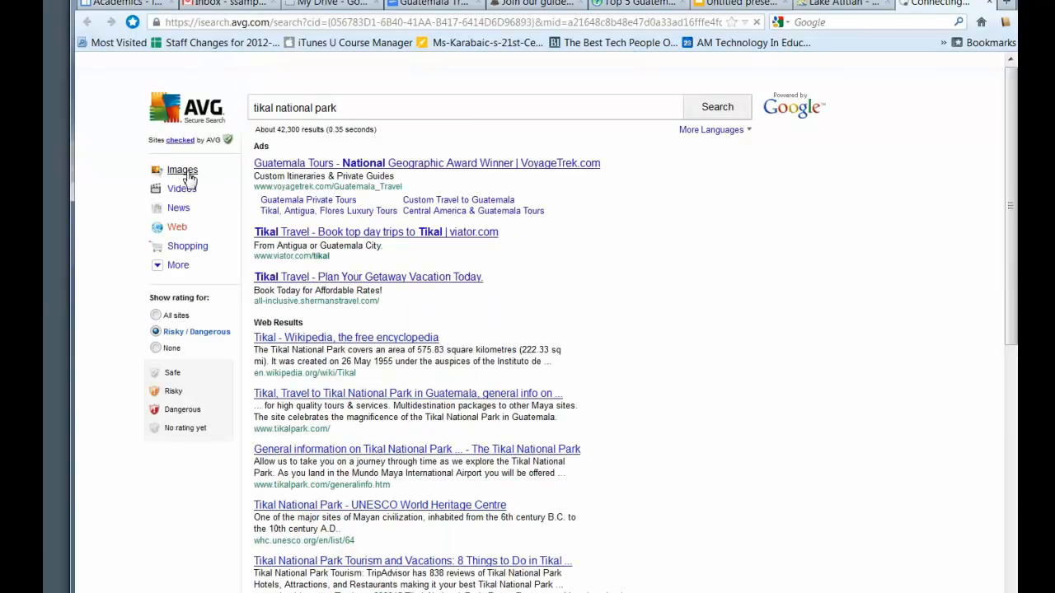
pyautogui.click(182, 170)
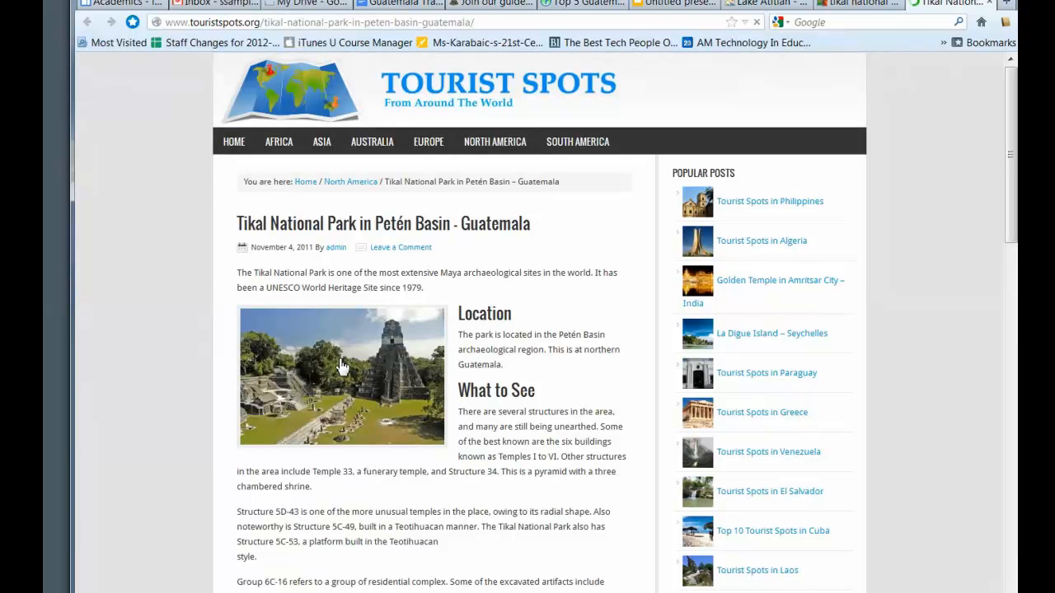
pyautogui.rightClick(342, 367)
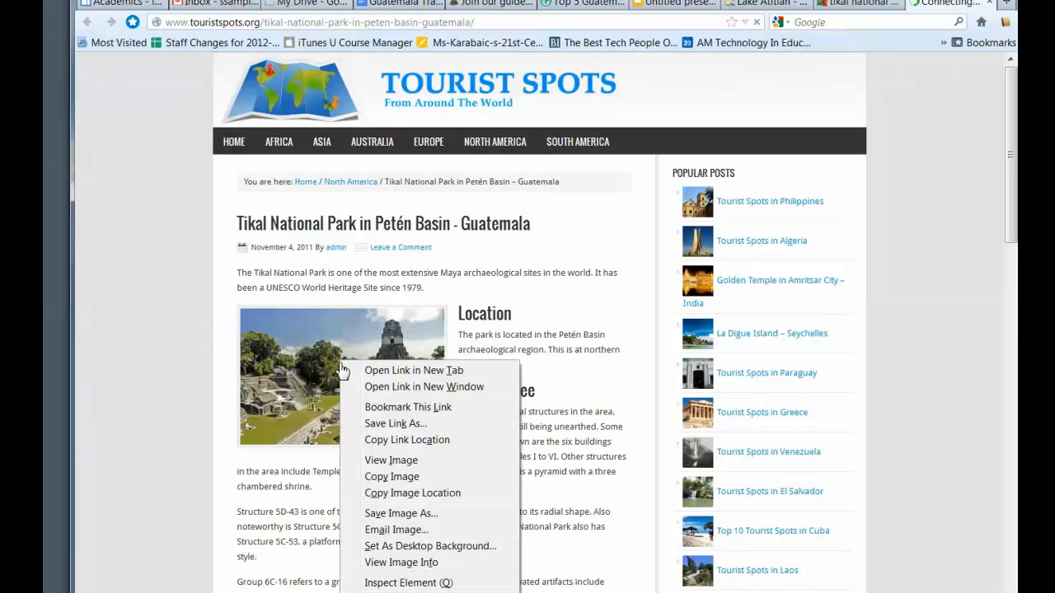
pyautogui.moveTo(412, 493)
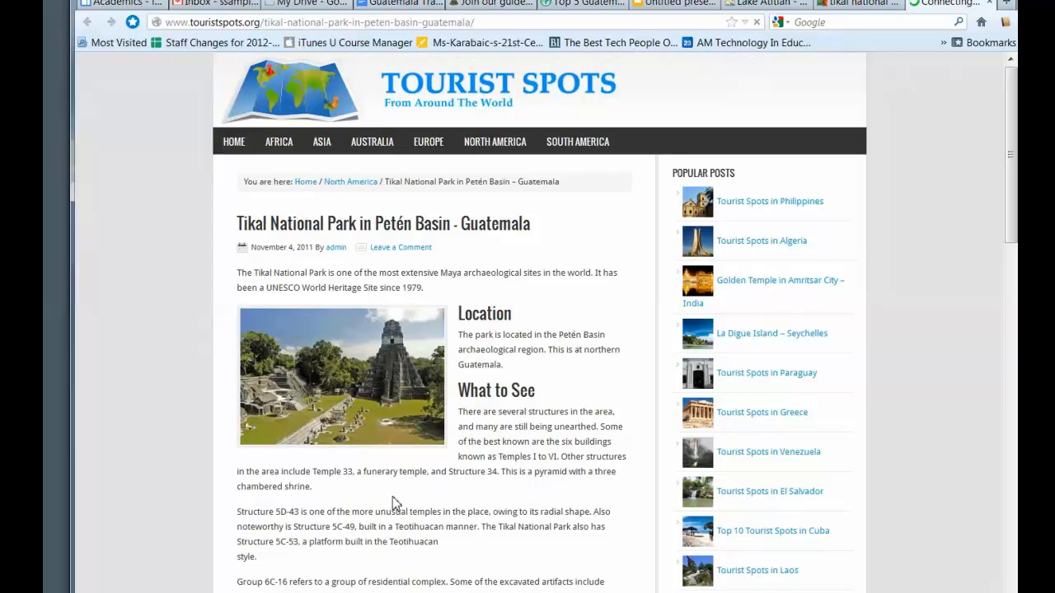
pyautogui.moveTo(462, 352)
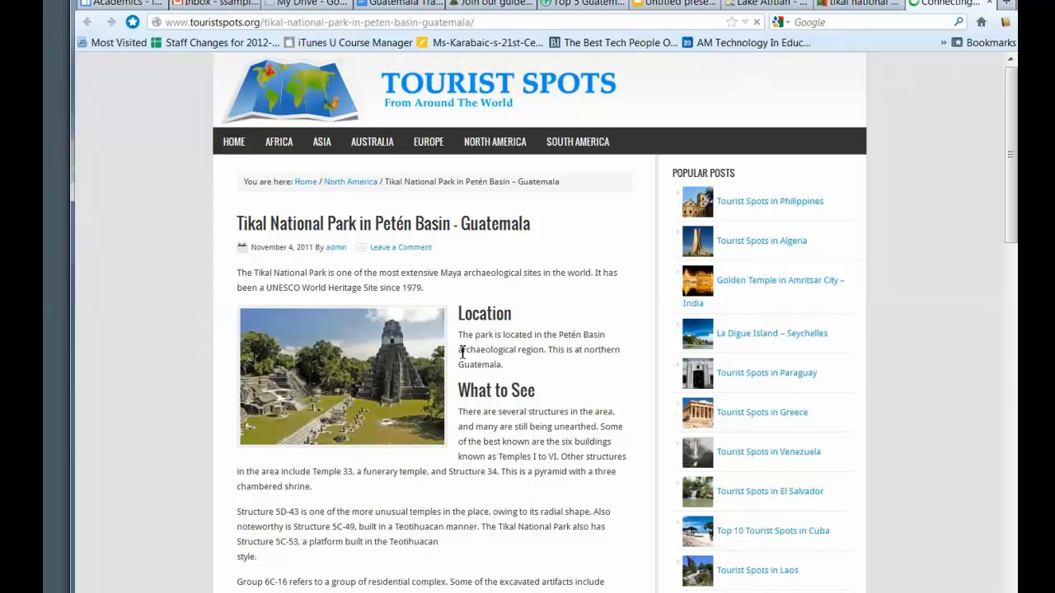
pyautogui.moveTo(879, 15)
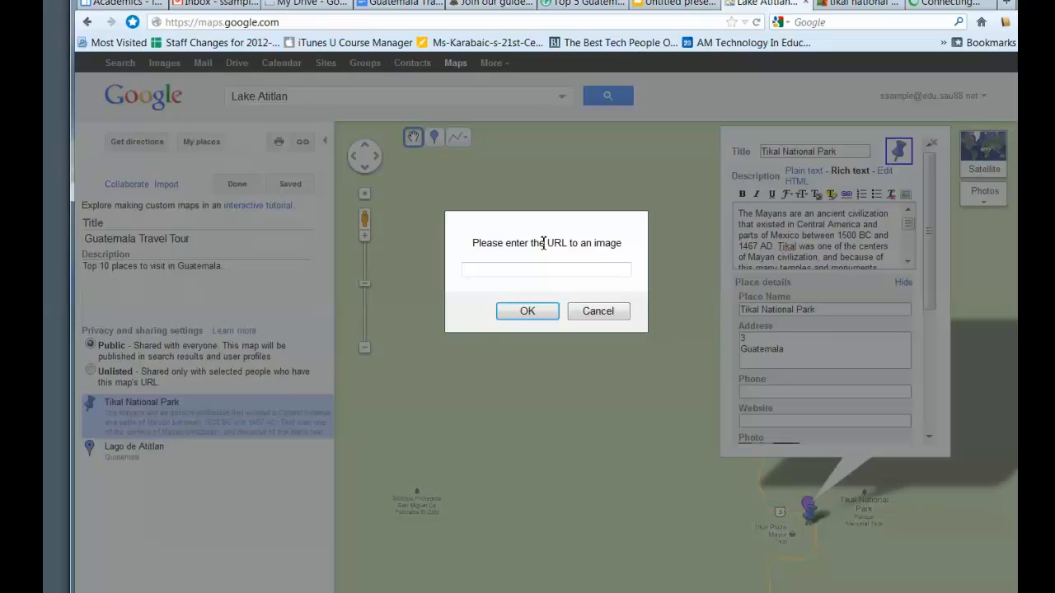
# Step: Insert the Tikal-National-Park-300x200.jpg photo address into the placemark description and finish the edit
pyautogui.write('11/08/Tikal-National-Park-300x200.jpg')
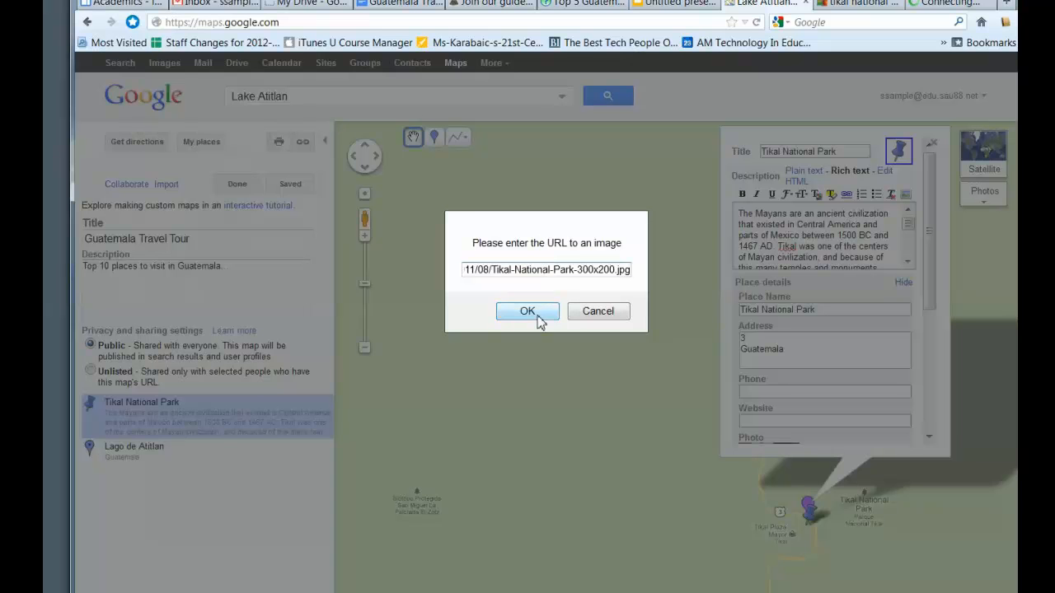
pyautogui.click(528, 311)
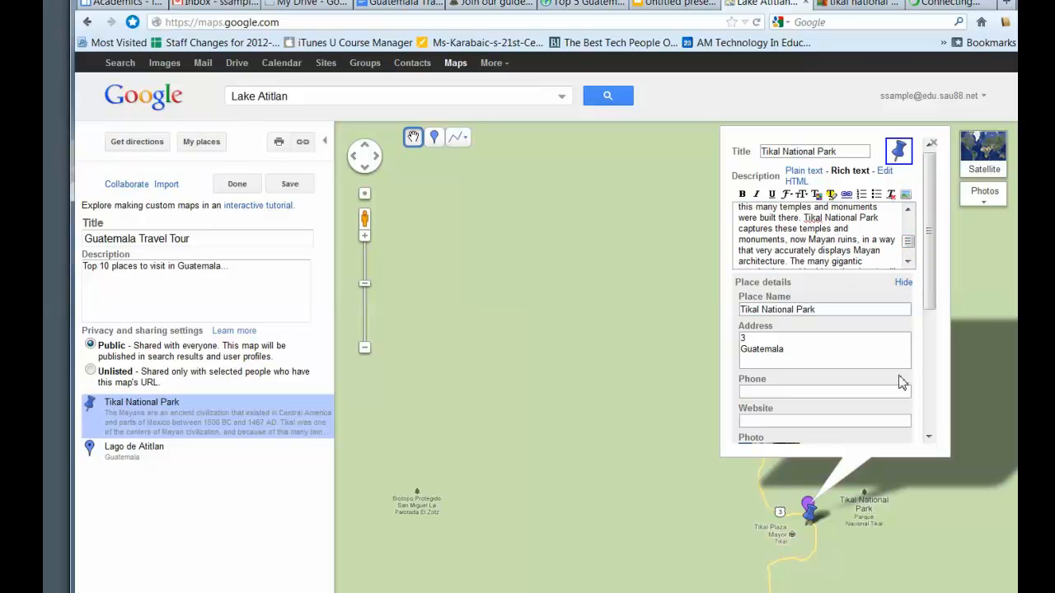
pyautogui.scroll(-3)
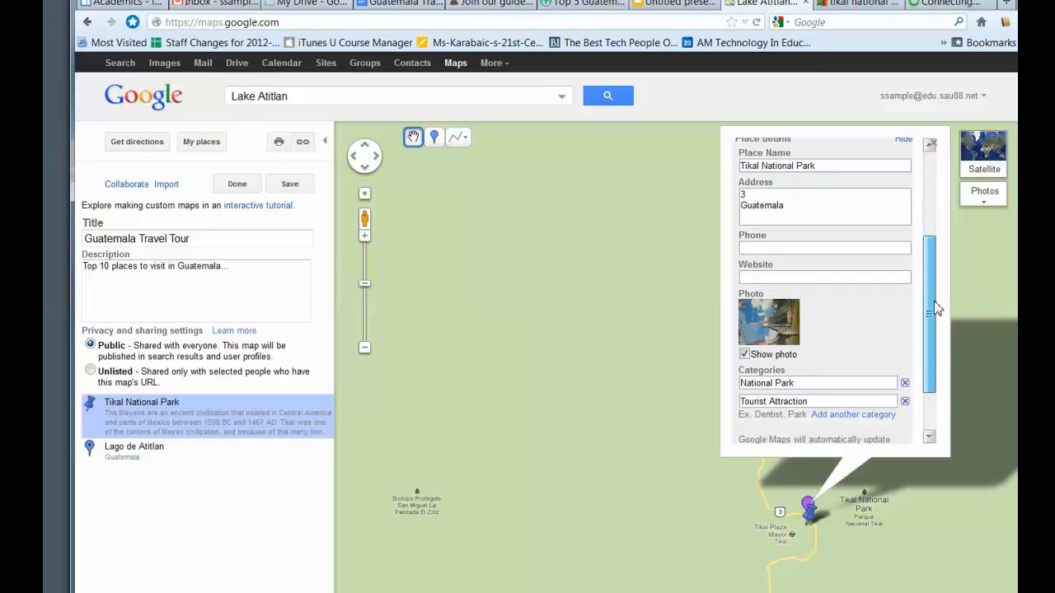
pyautogui.click(930, 144)
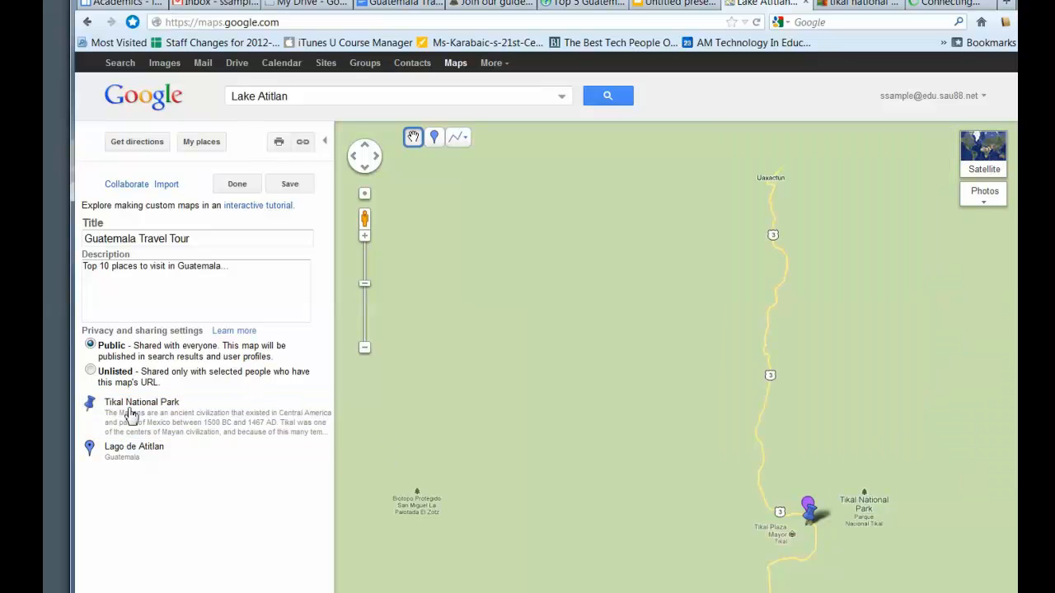
# Step: Replace Lago de Atitlan's blue pin with the water-waves icon and confirm
pyautogui.click(134, 446)
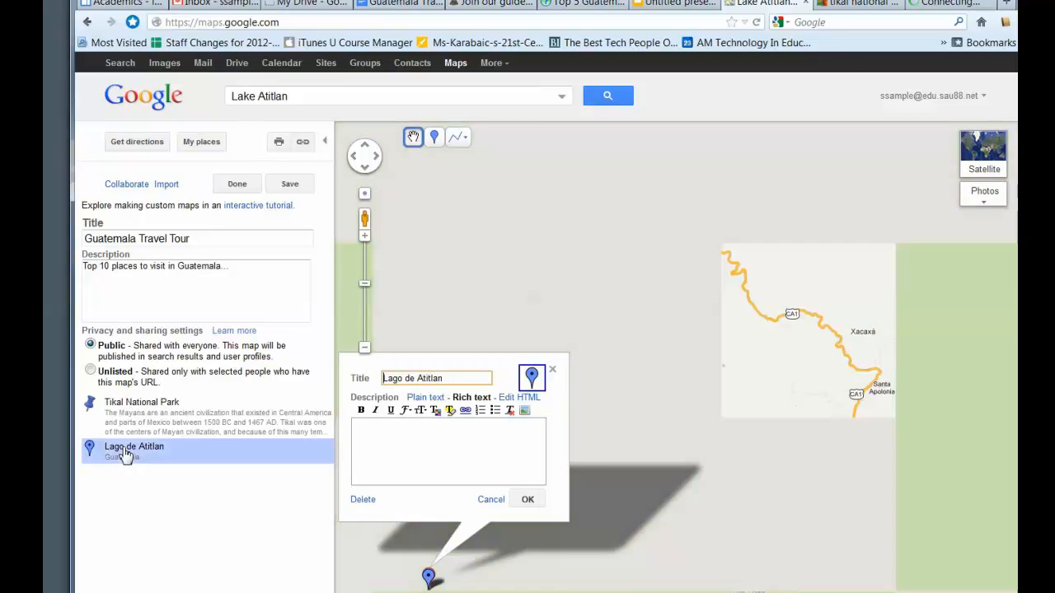
pyautogui.click(532, 378)
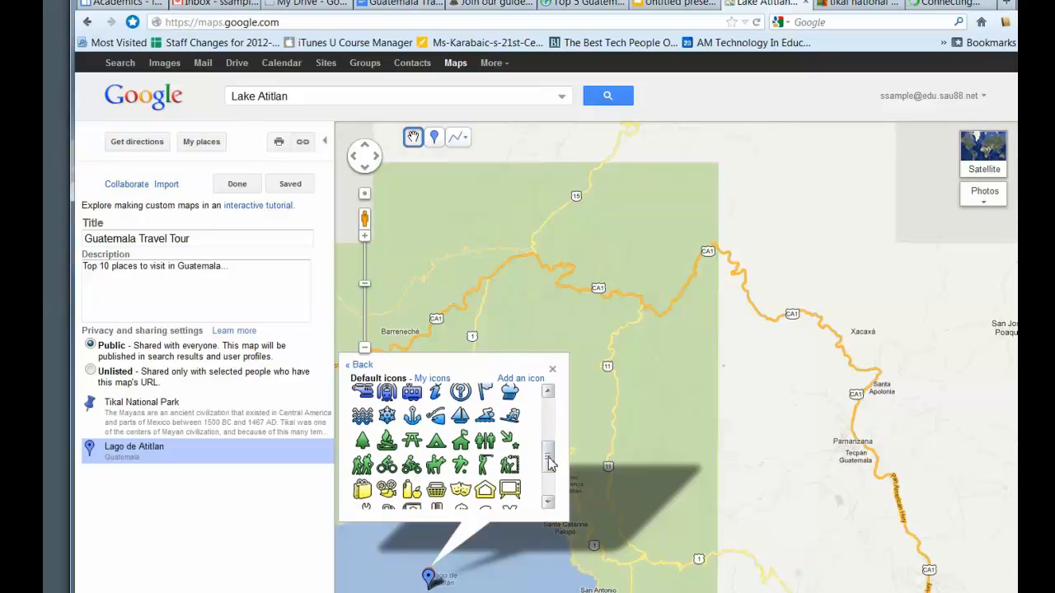
pyautogui.click(358, 364)
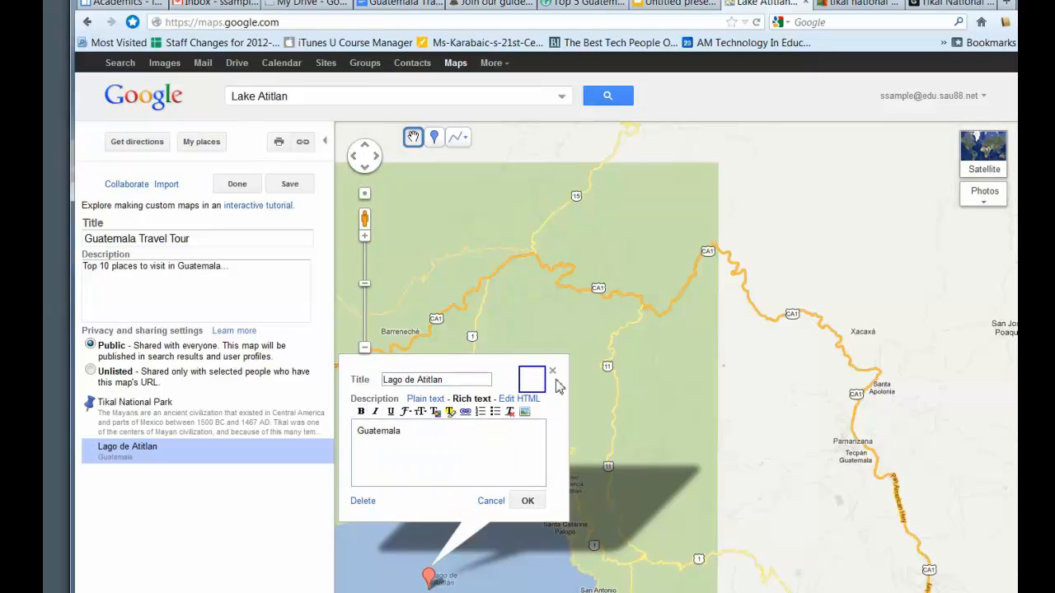
pyautogui.click(532, 379)
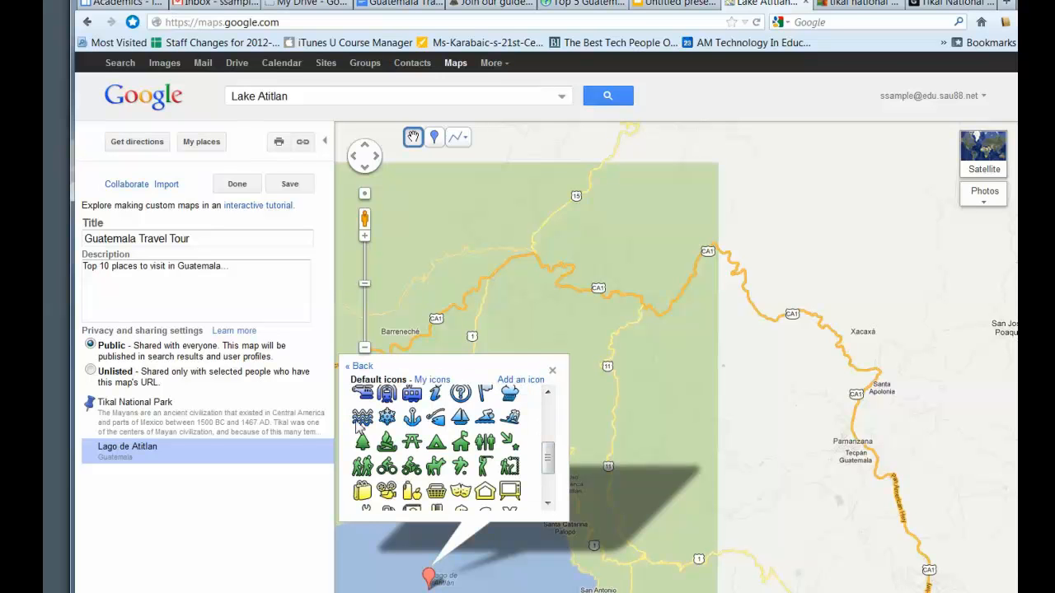
pyautogui.click(359, 365)
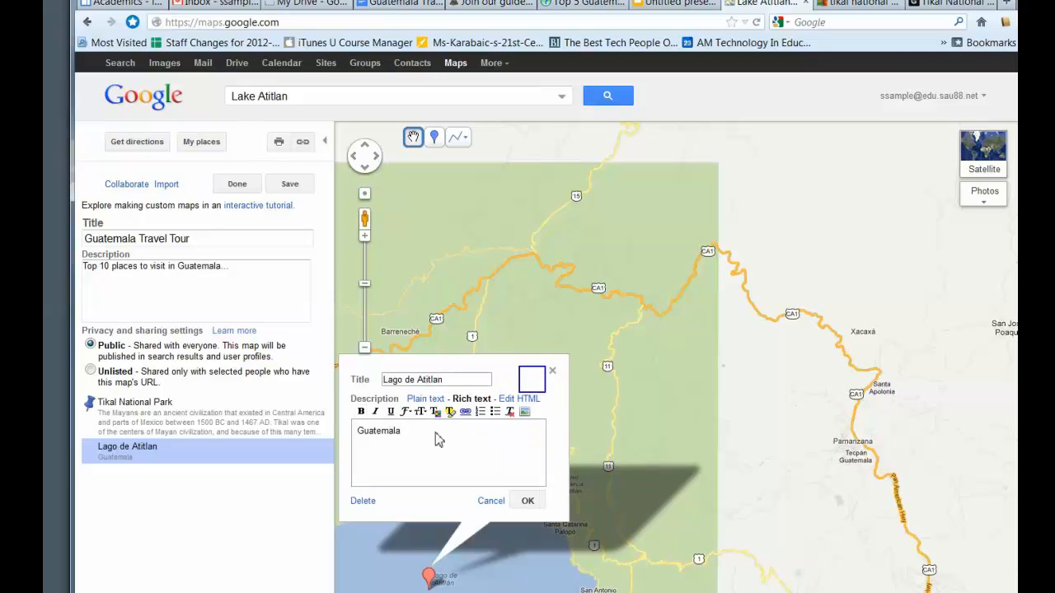
pyautogui.click(528, 500)
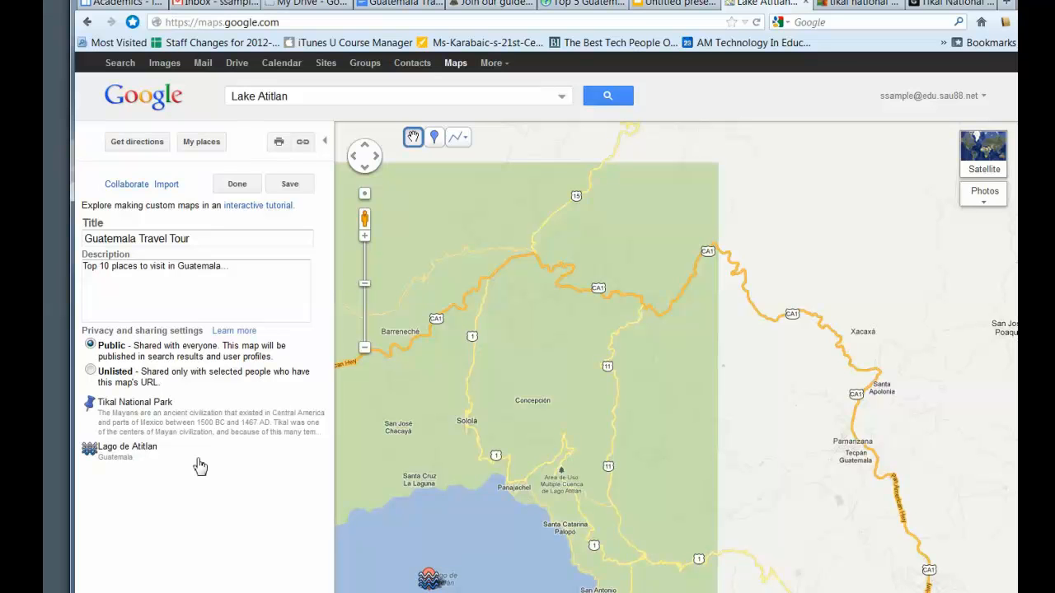
pyautogui.moveTo(181, 167)
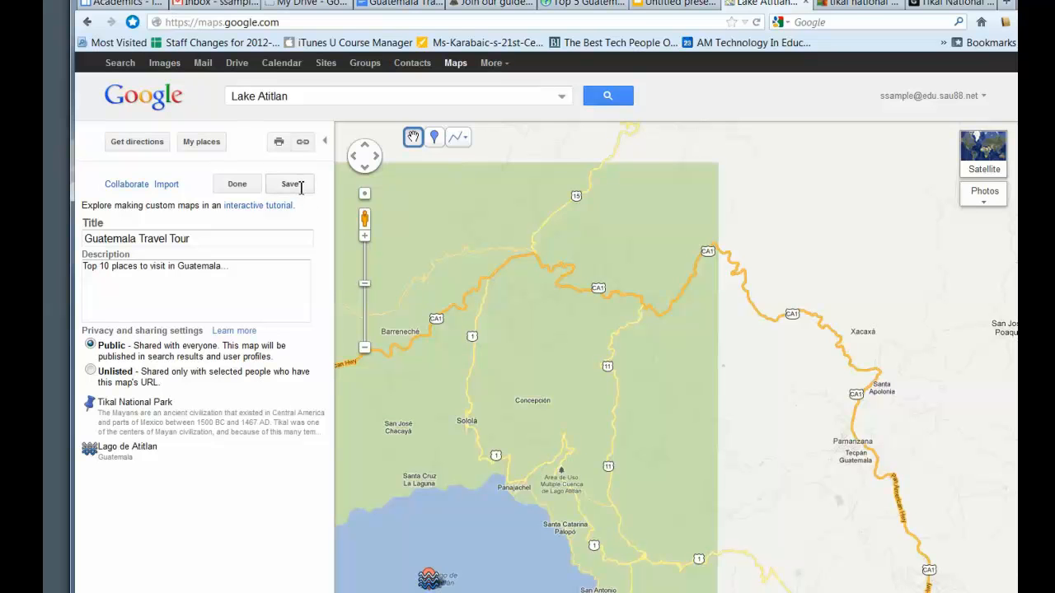
# Step: Save the Guatemala Travel Tour map and display its embed HTML in the link panel
pyautogui.click(201, 141)
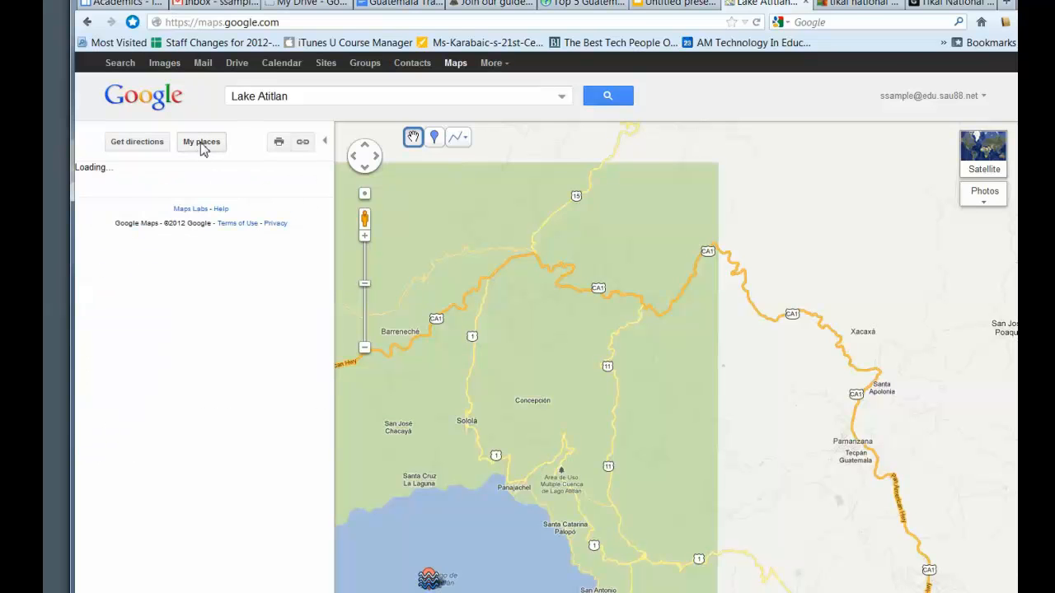
pyautogui.click(201, 142)
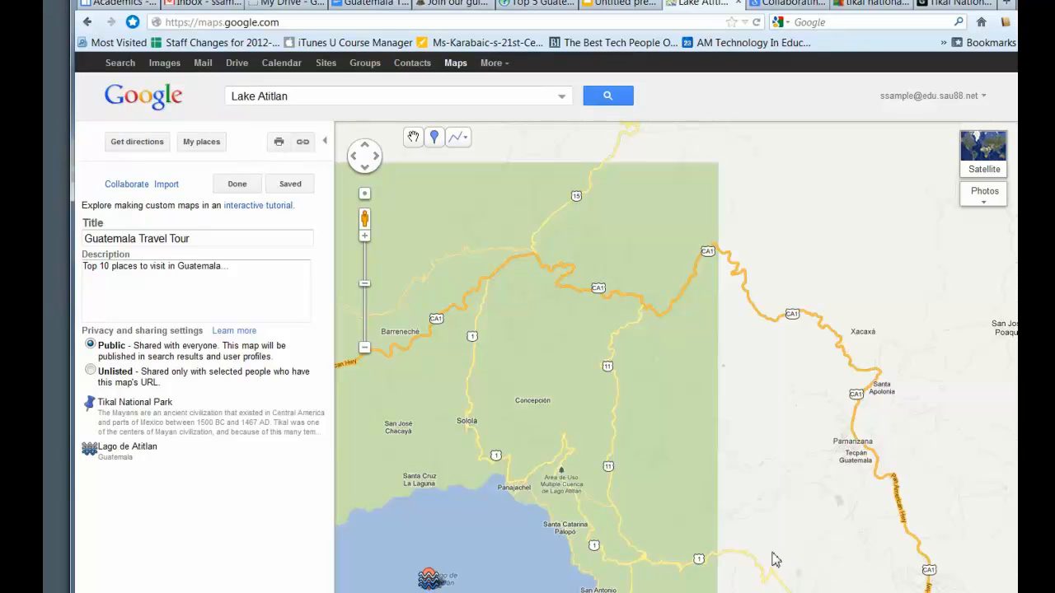
pyautogui.moveTo(290, 471)
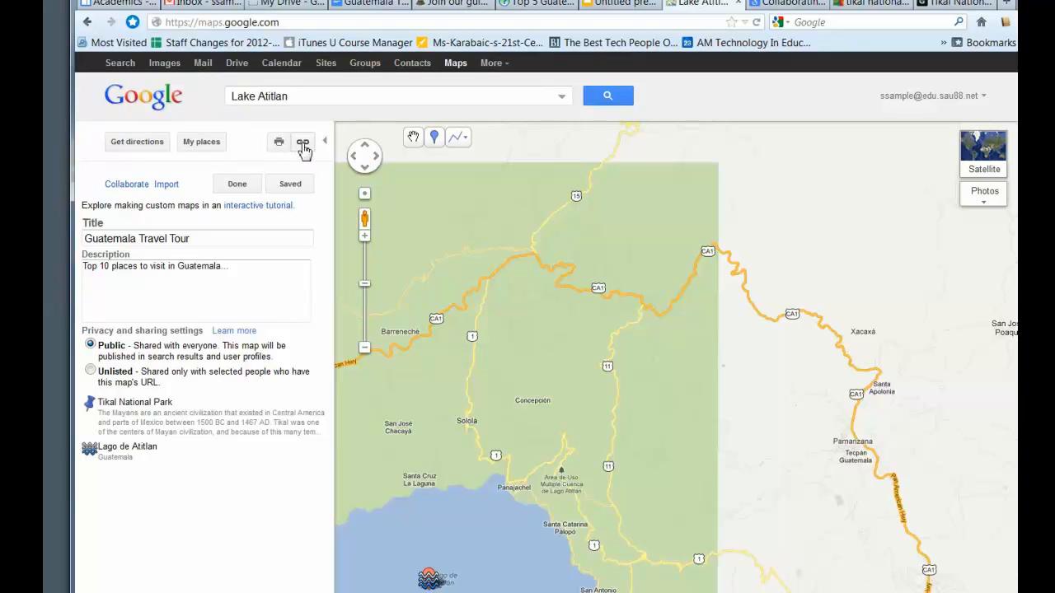
pyautogui.click(303, 142)
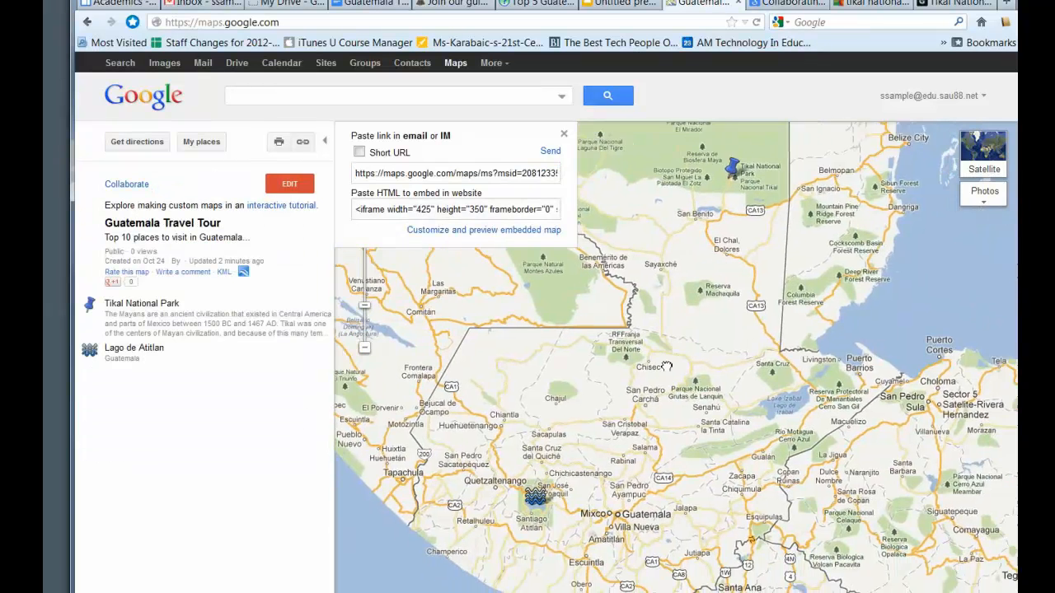
pyautogui.click(564, 134)
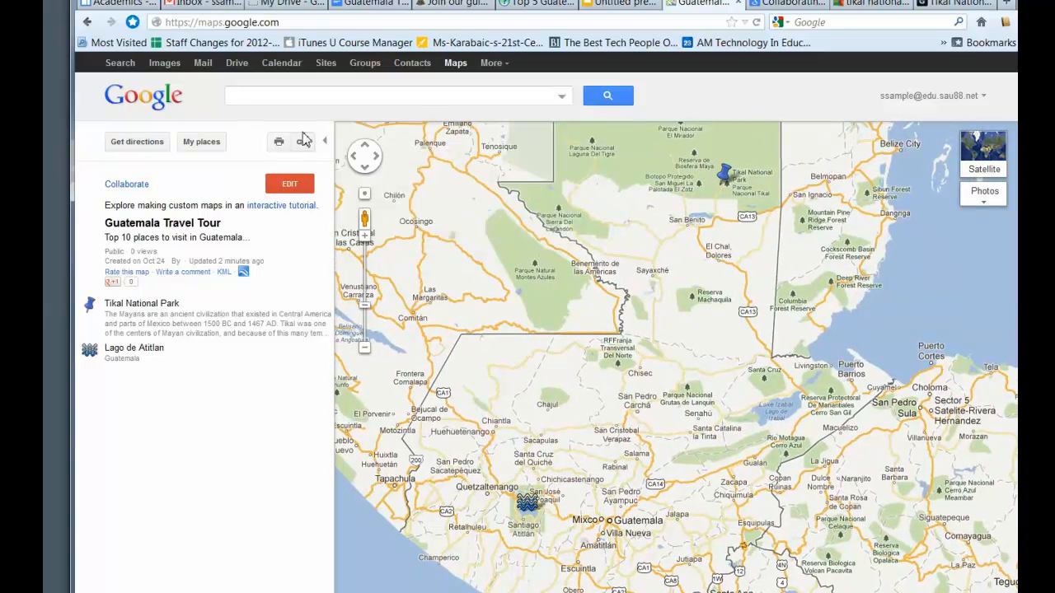
pyautogui.click(303, 141)
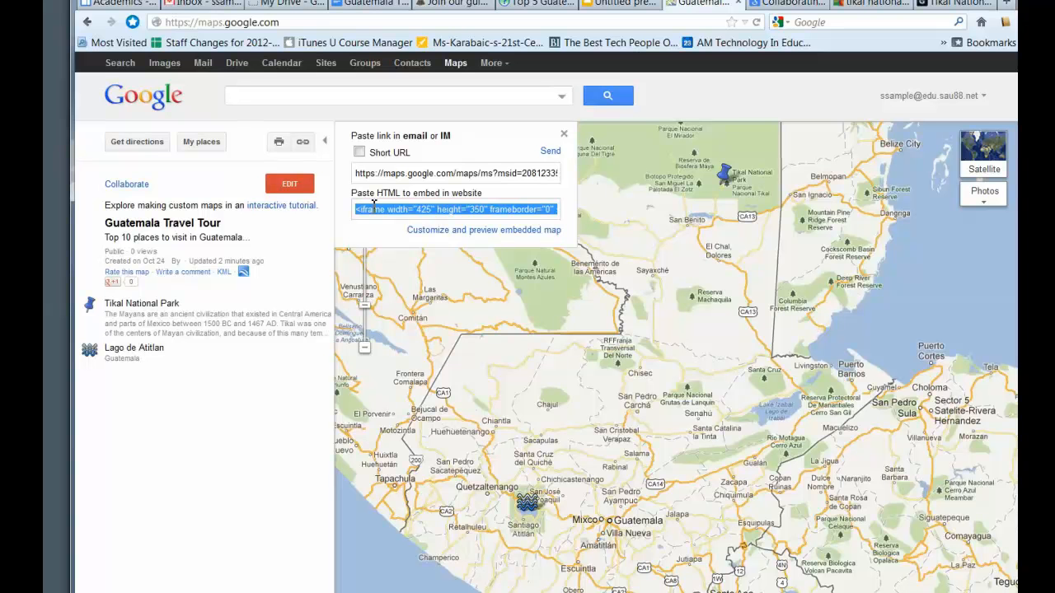
pyautogui.moveTo(441, 191)
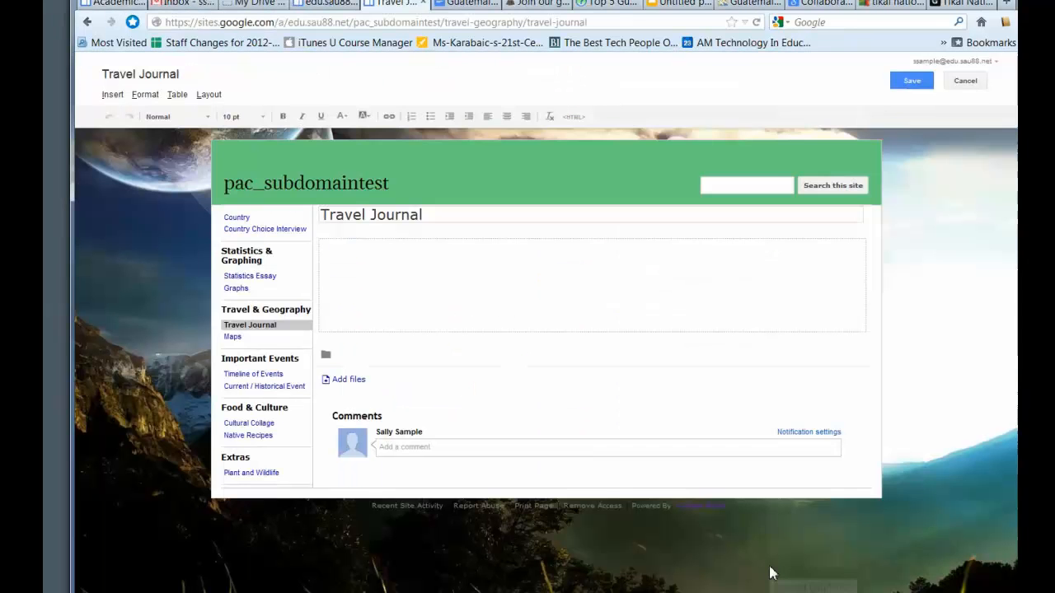
pyautogui.moveTo(645, 300)
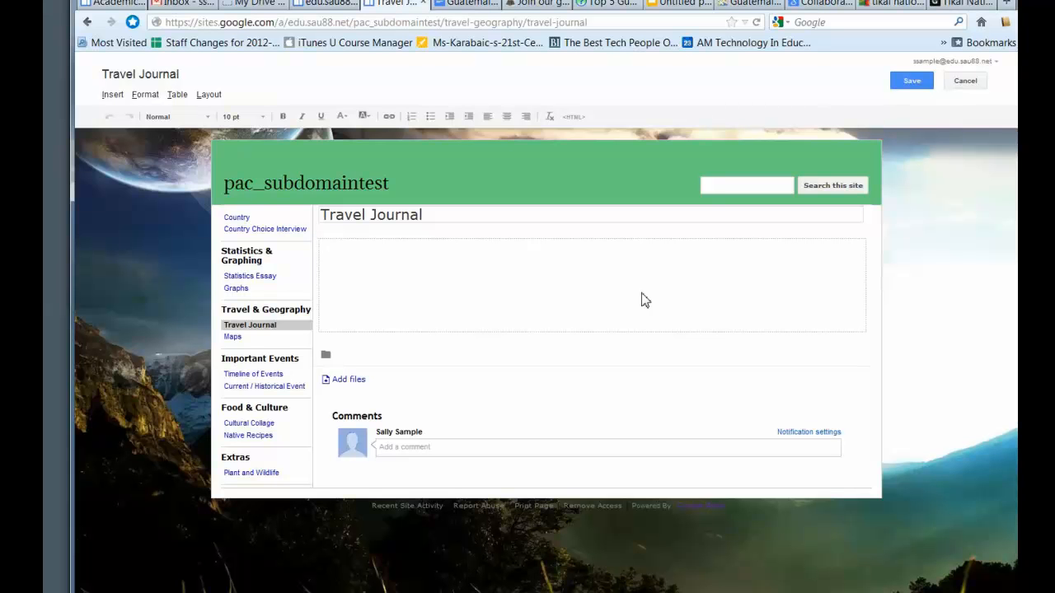
# Step: Apply the two-column layout to the Travel Journal page and select the right column
pyautogui.click(208, 94)
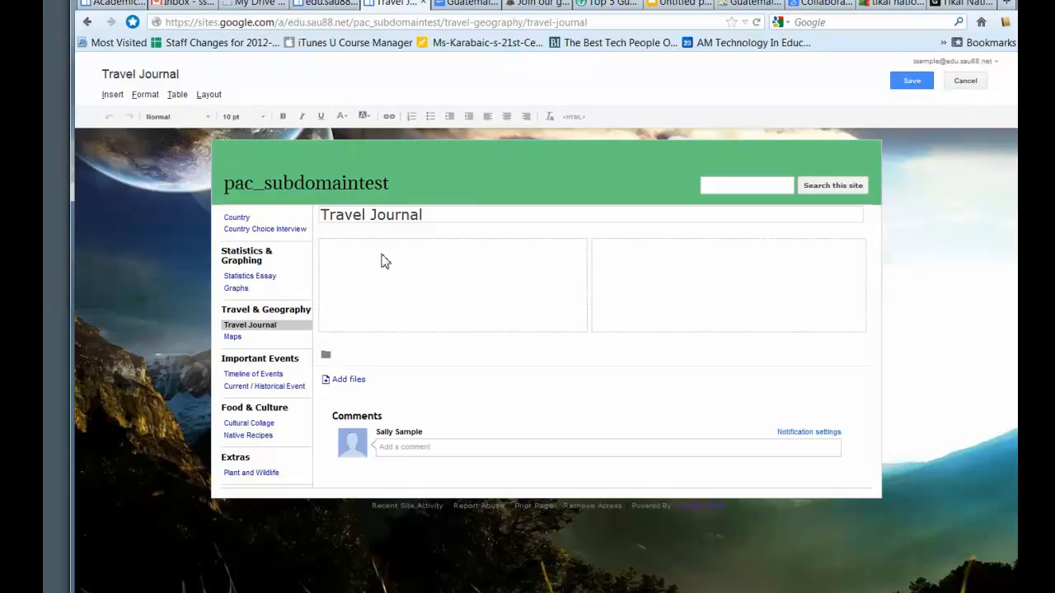
pyautogui.moveTo(353, 267)
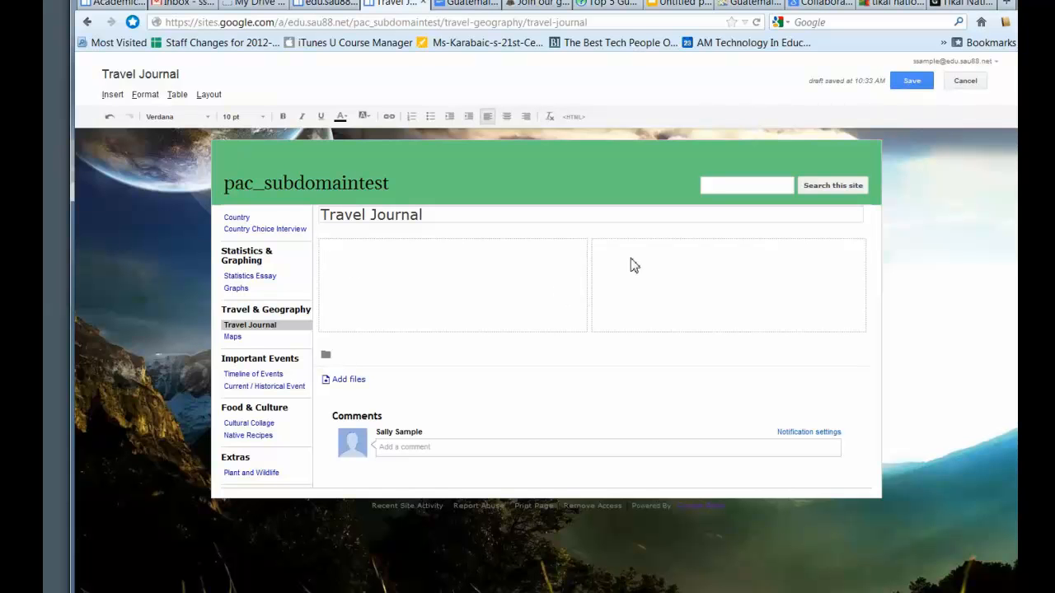
pyautogui.click(573, 116)
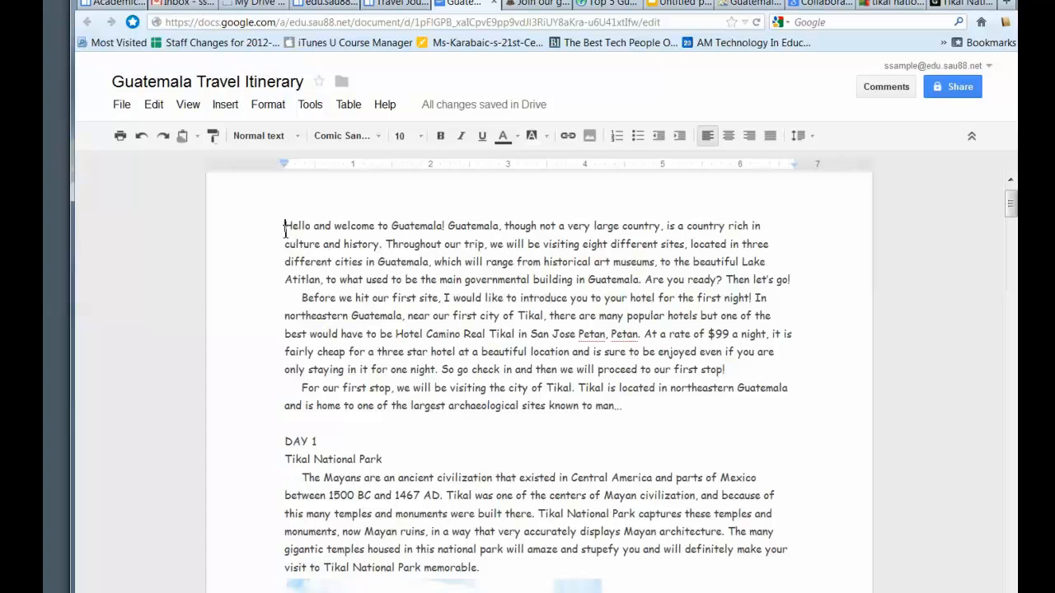
# Step: Scroll to the itinerary's end and extend the selection past the last citation
pyautogui.scroll(-3)
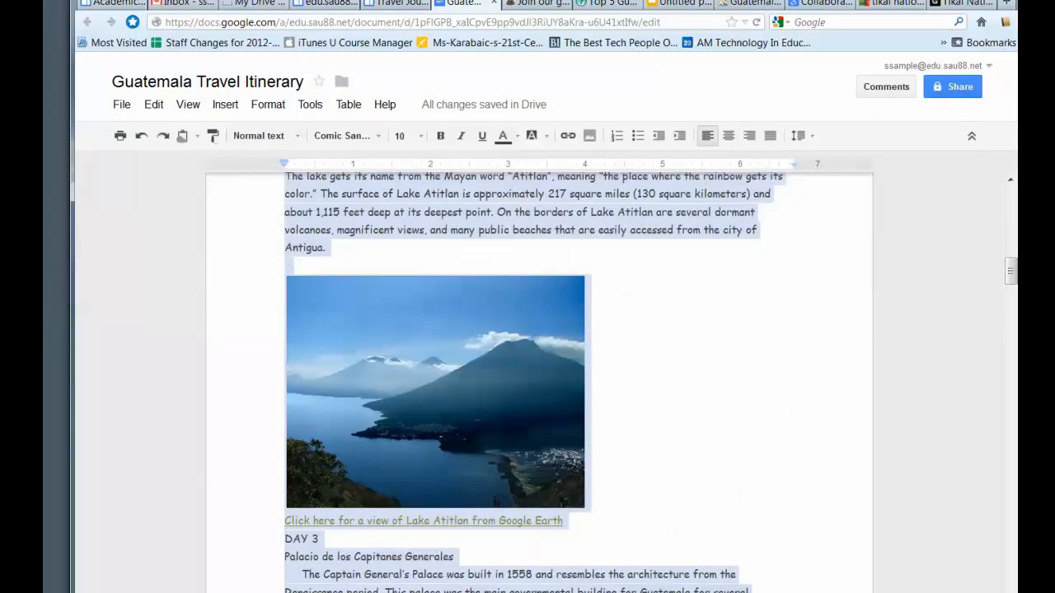
pyautogui.scroll(-3)
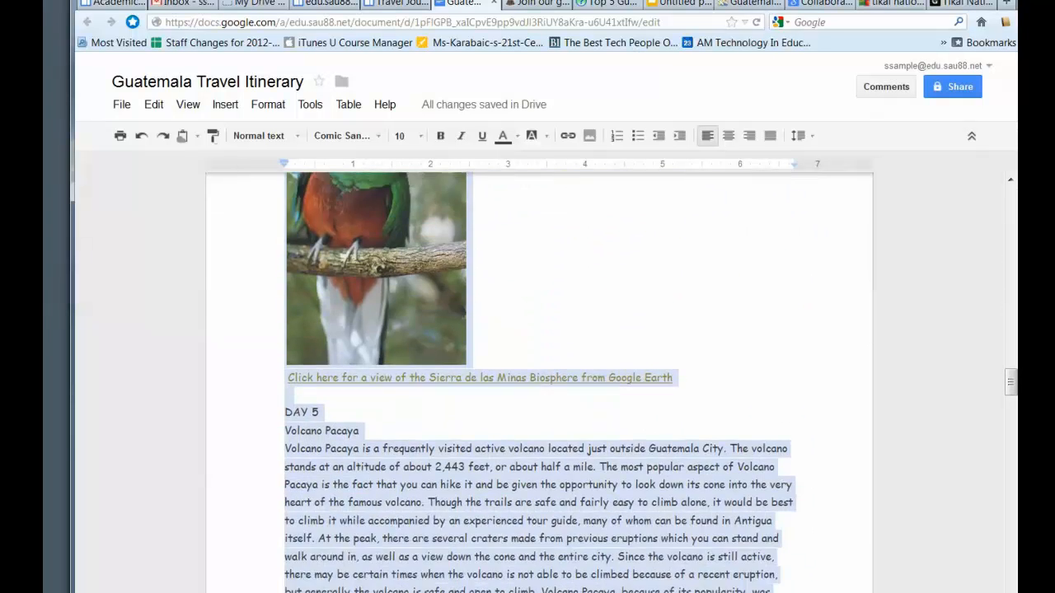
pyautogui.scroll(-3)
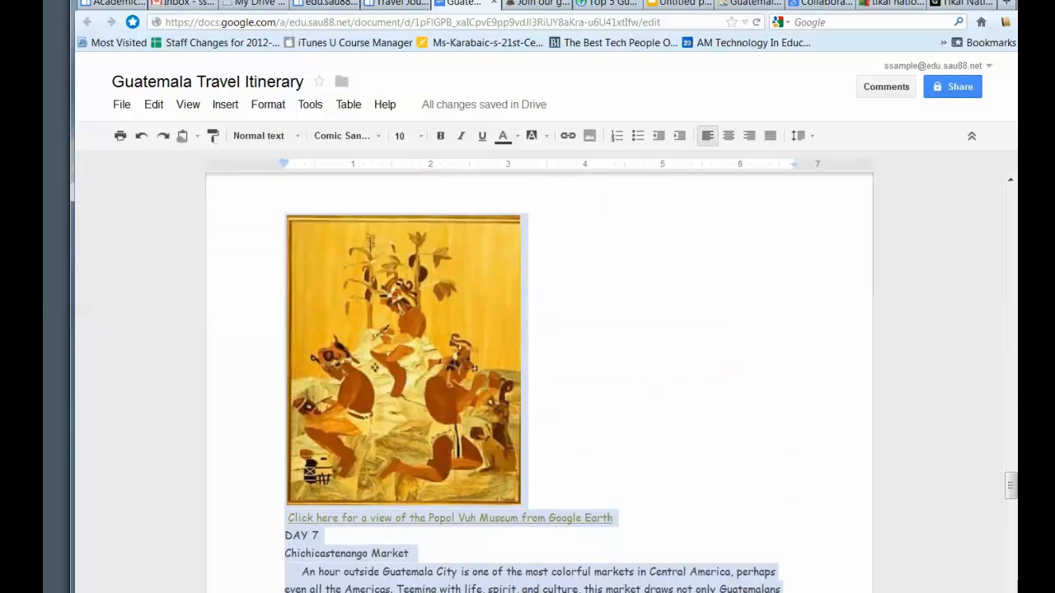
pyautogui.scroll(-3)
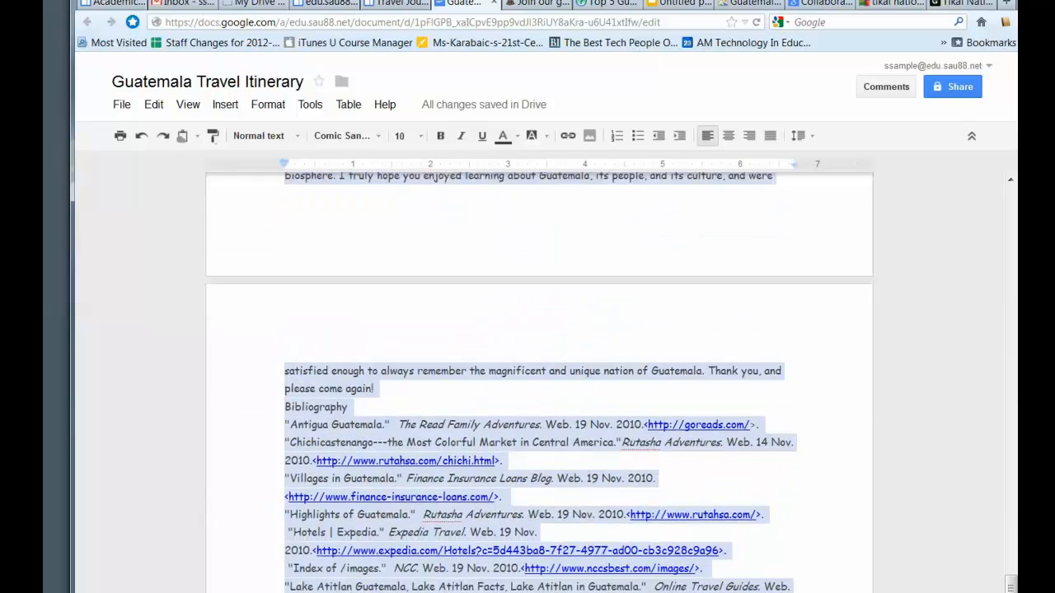
pyautogui.scroll(-3)
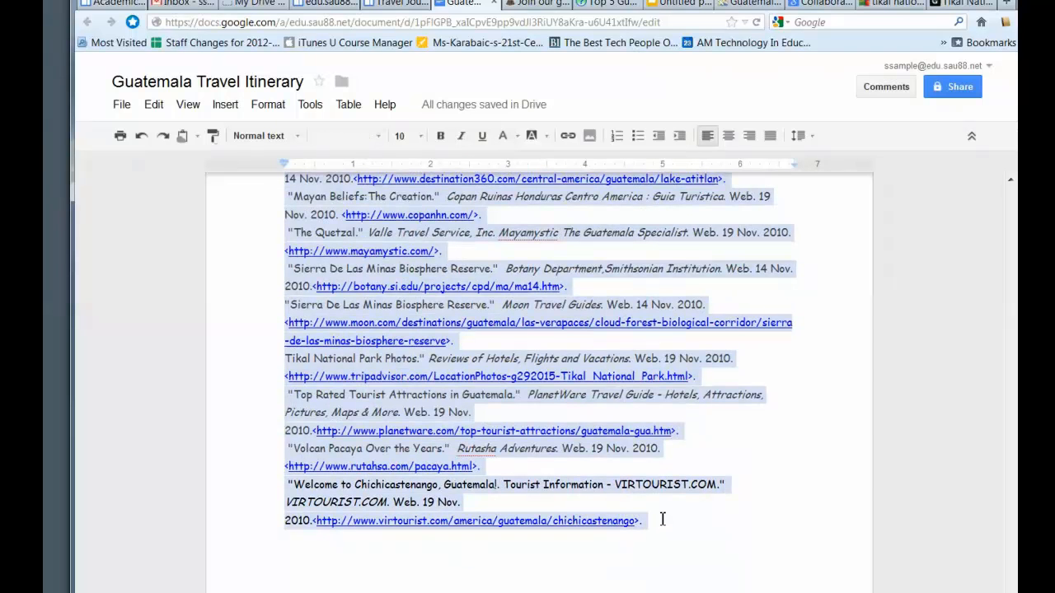
pyautogui.click(394, 7)
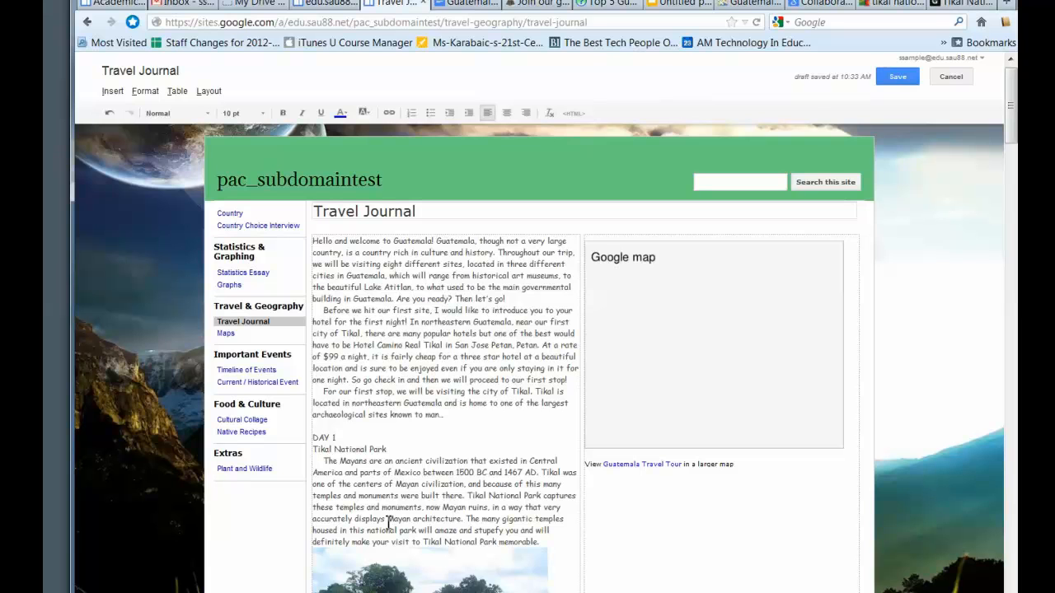
pyautogui.moveTo(889, 152)
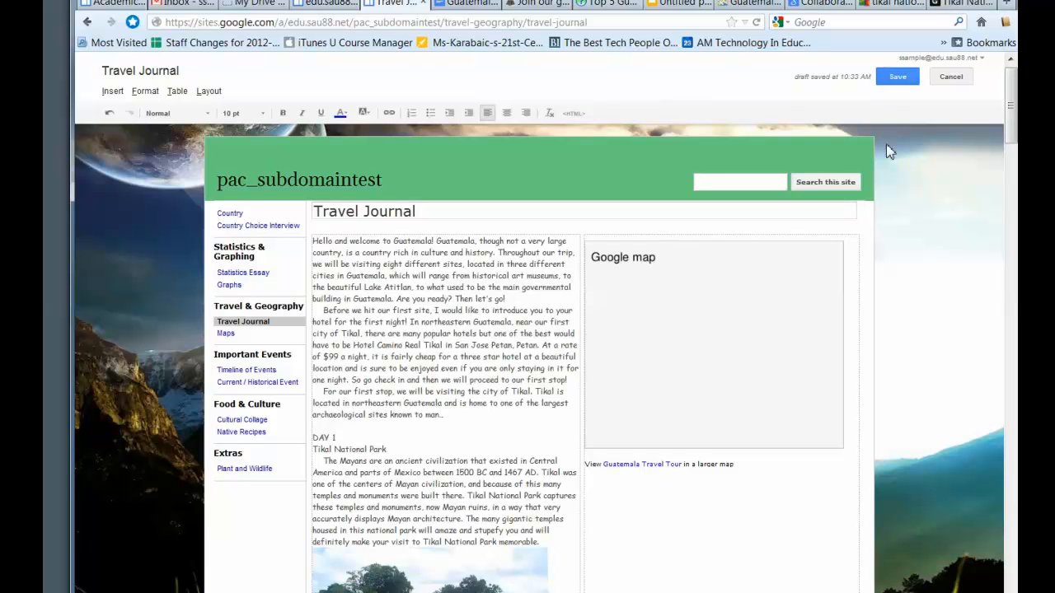
# Step: Save the Travel Journal page and view Guatemala Travel Tour in a larger map
pyautogui.click(897, 76)
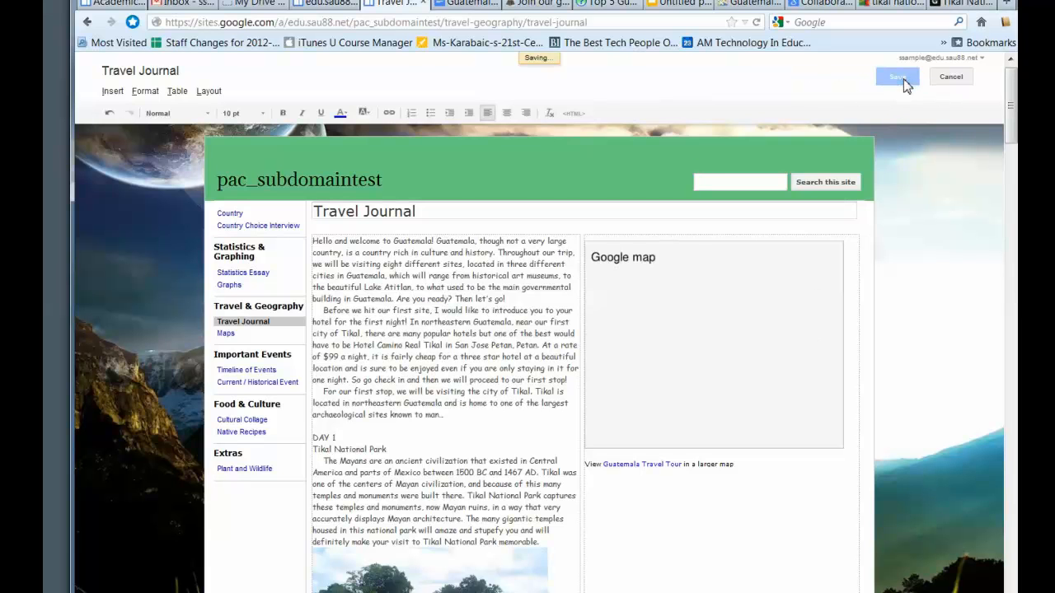
pyautogui.click(897, 77)
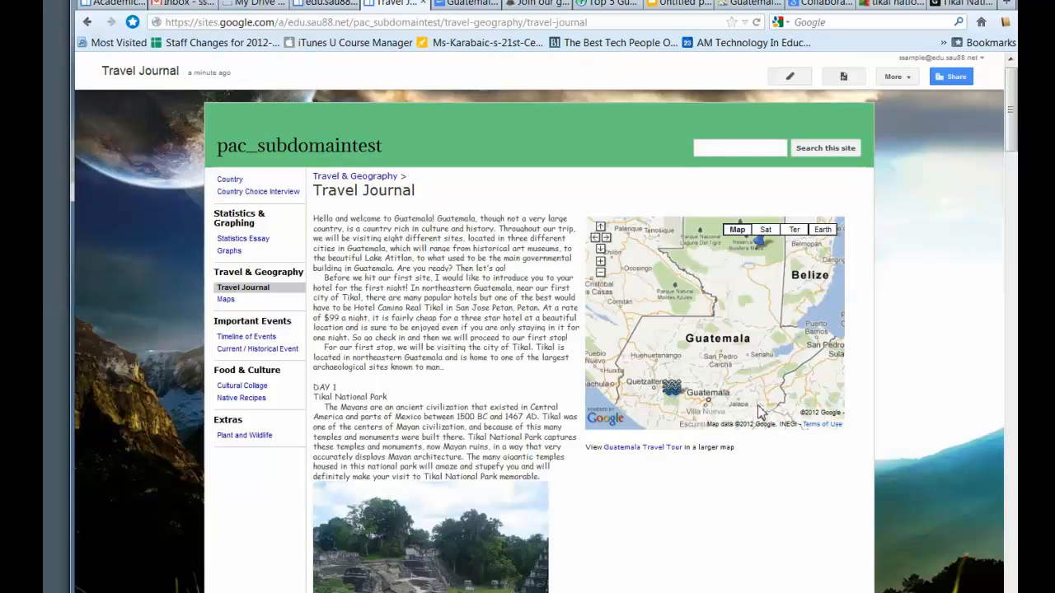
pyautogui.moveTo(639, 447)
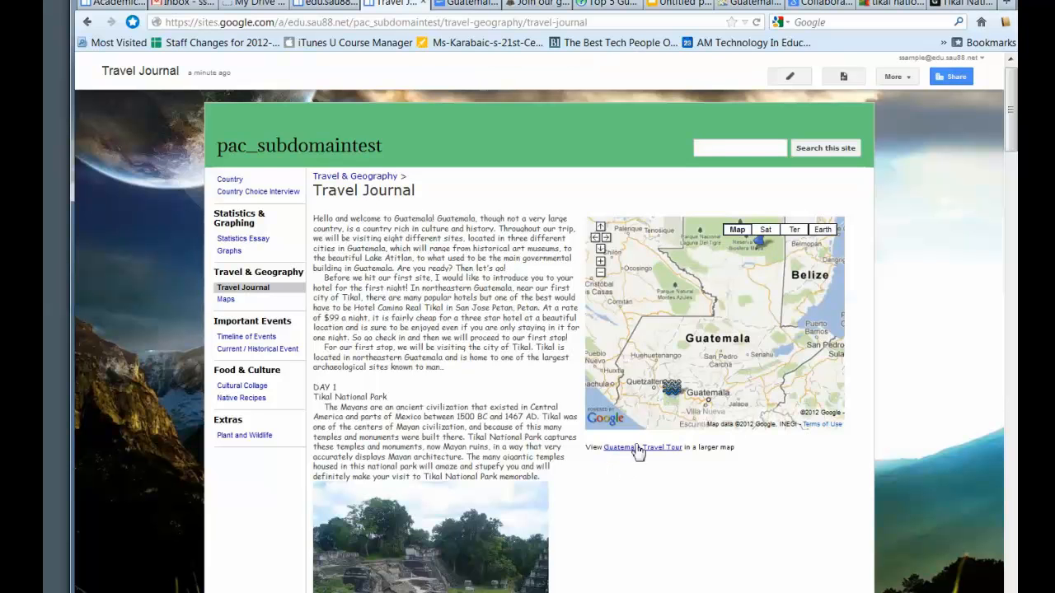
pyautogui.click(642, 447)
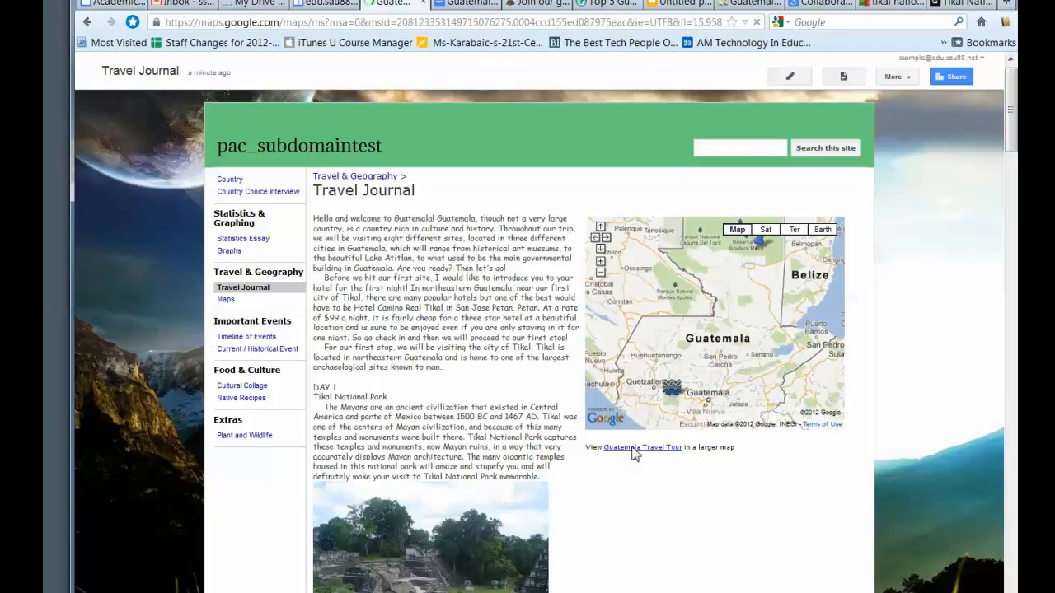
pyautogui.click(643, 447)
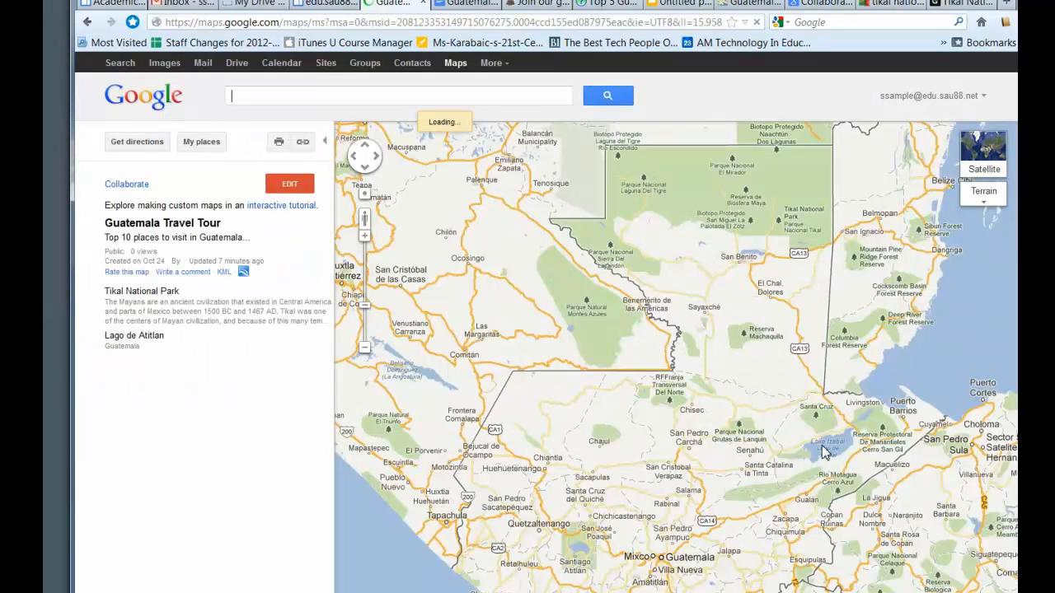